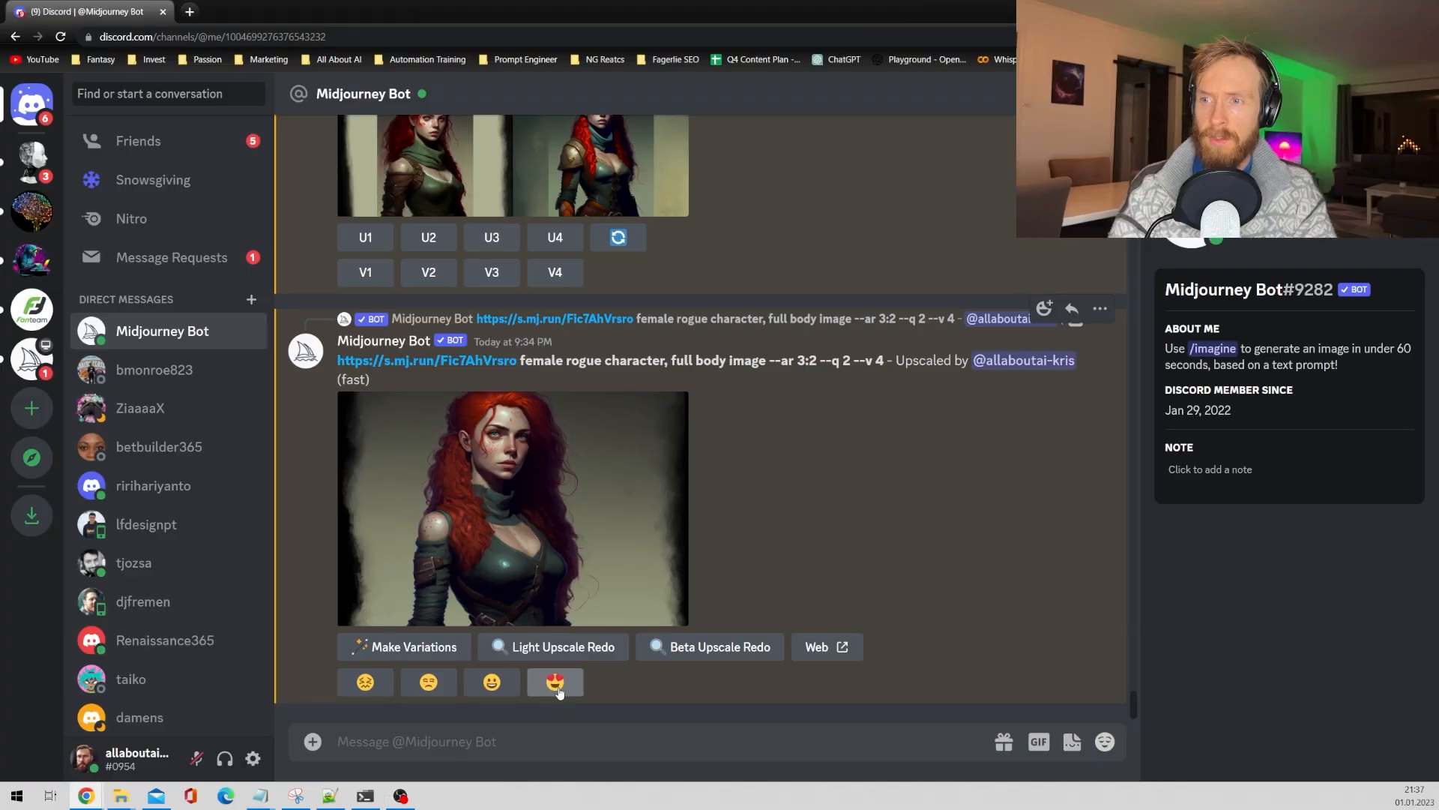
Step: Give the upscaled full-body red-haired rogue image the heart-eyes love rating
left_click(555, 682)
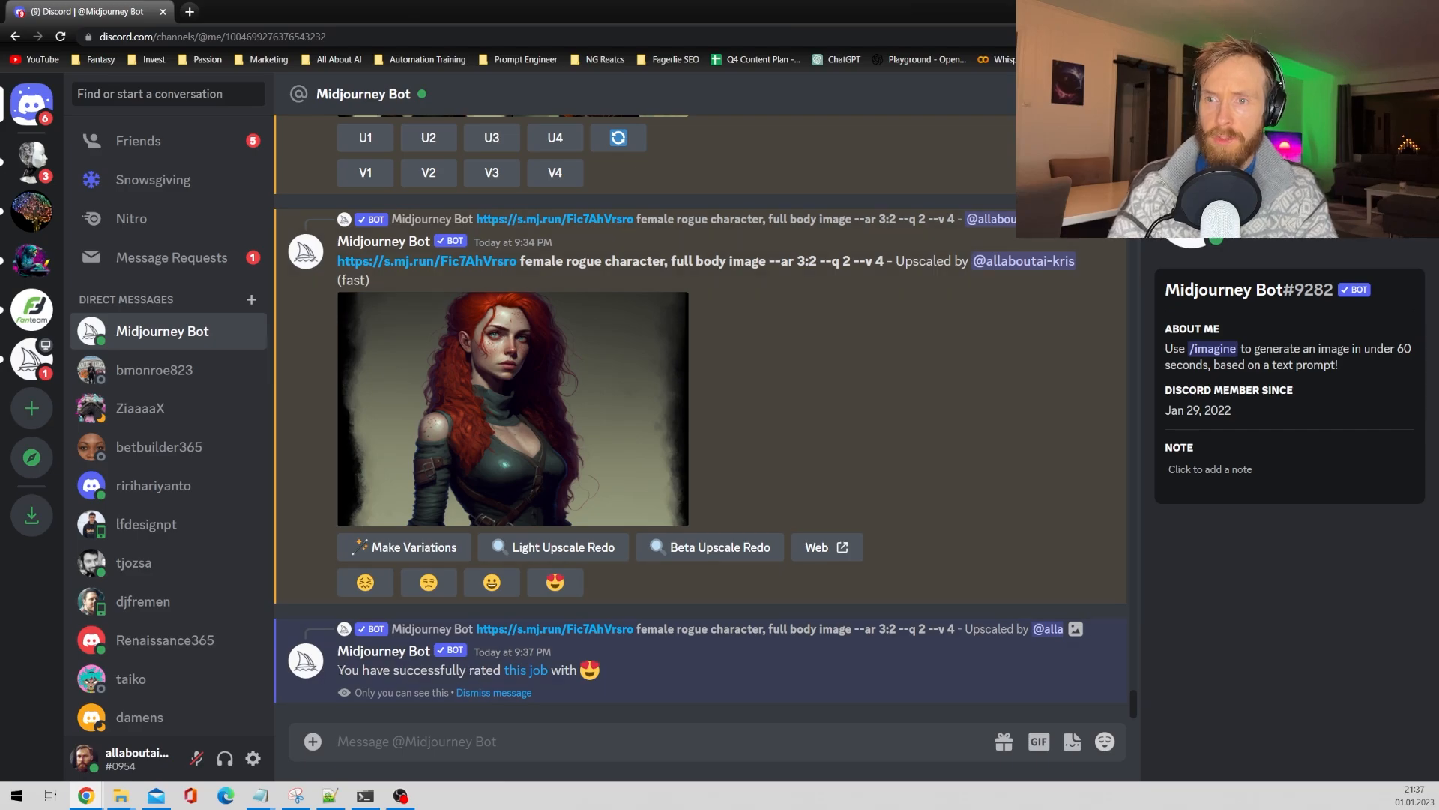
scroll("down", 3)
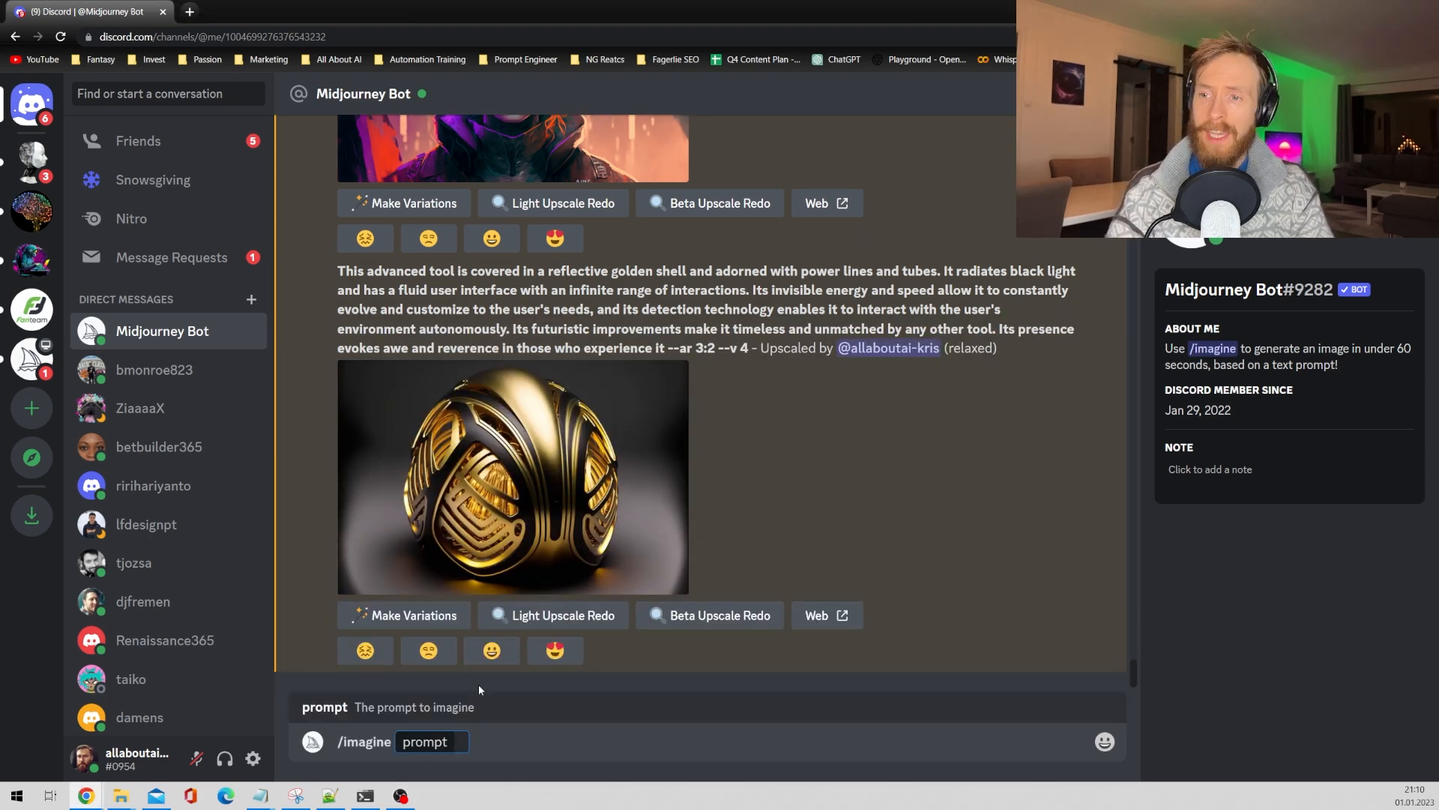
Step: Generate four portraits from 'a beautiful female rouge, red hair, --ar 2:3' and preview the grid
type("a beautiful female rouge, red hair, --ar 2:3")
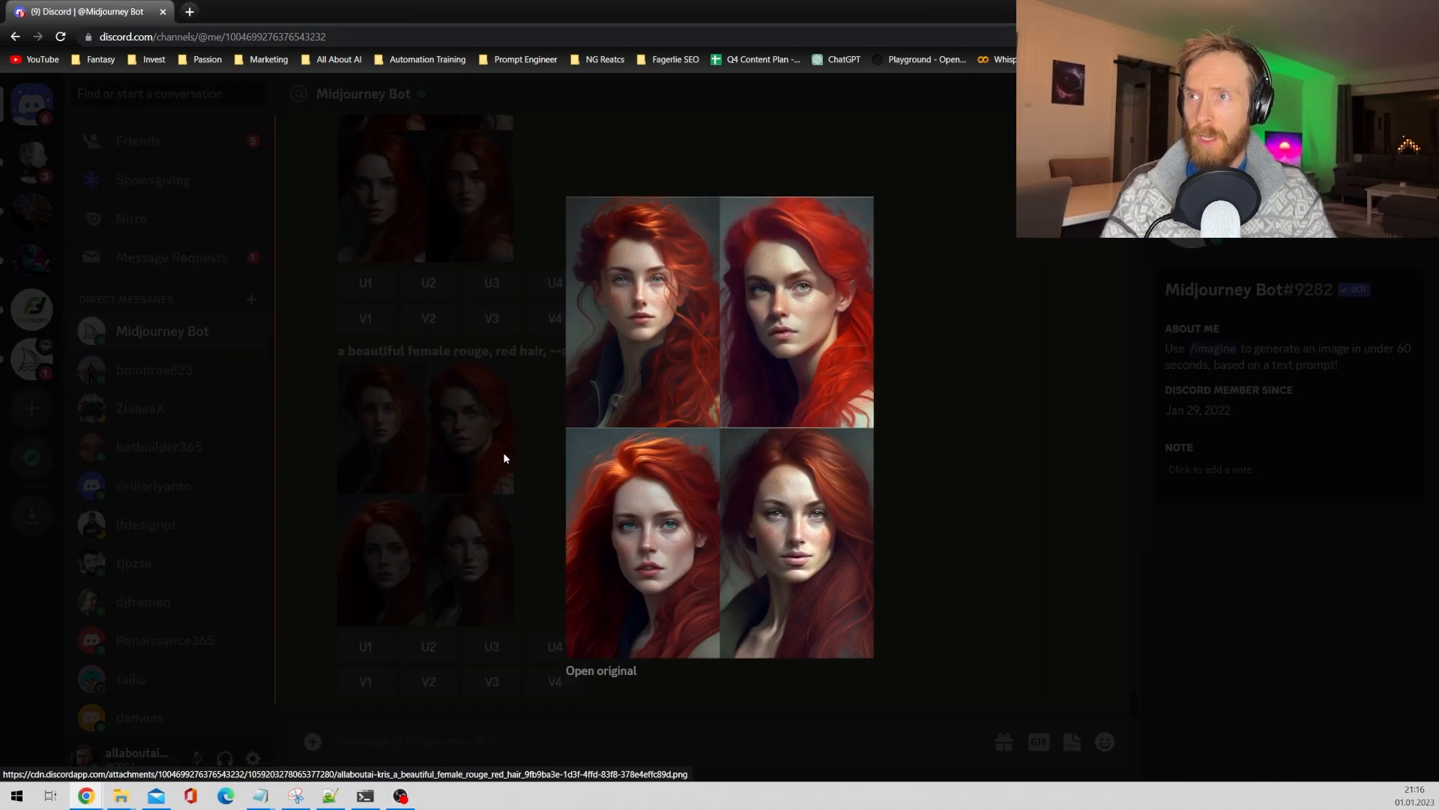
left_click(428, 567)
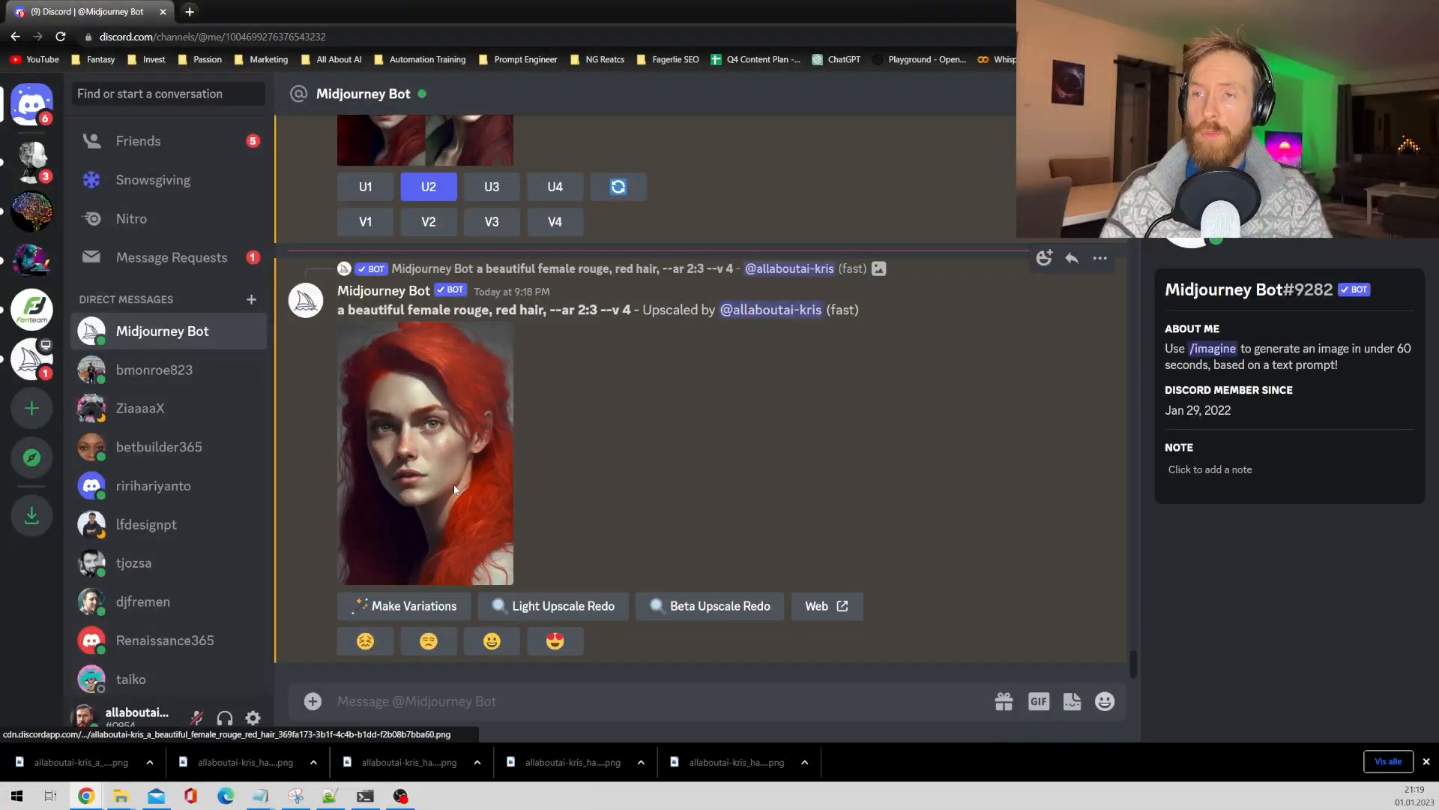
Step: Save the full-size red-haired rogue portrait as a PNG in Downloads
right_click(572, 339)
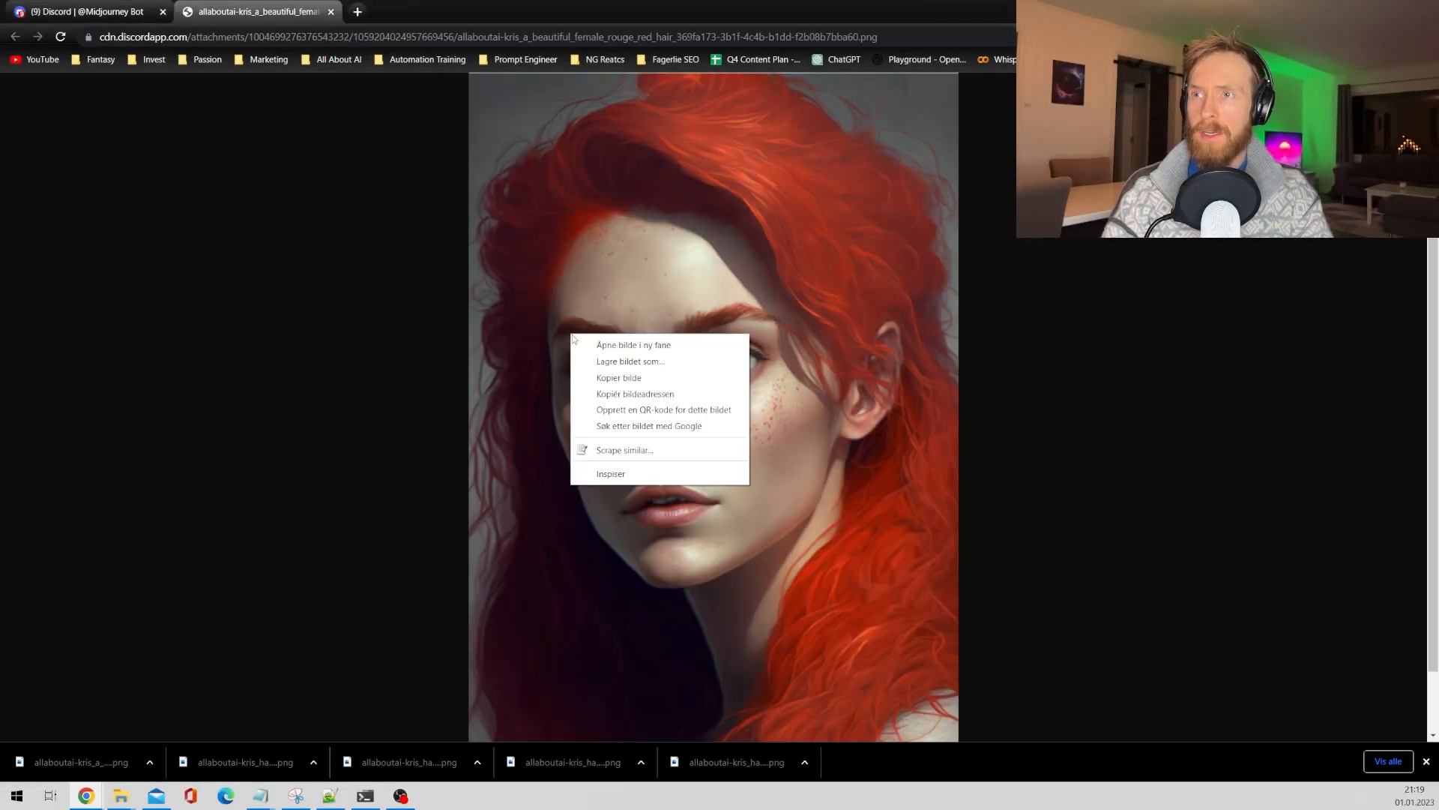
left_click(630, 360)
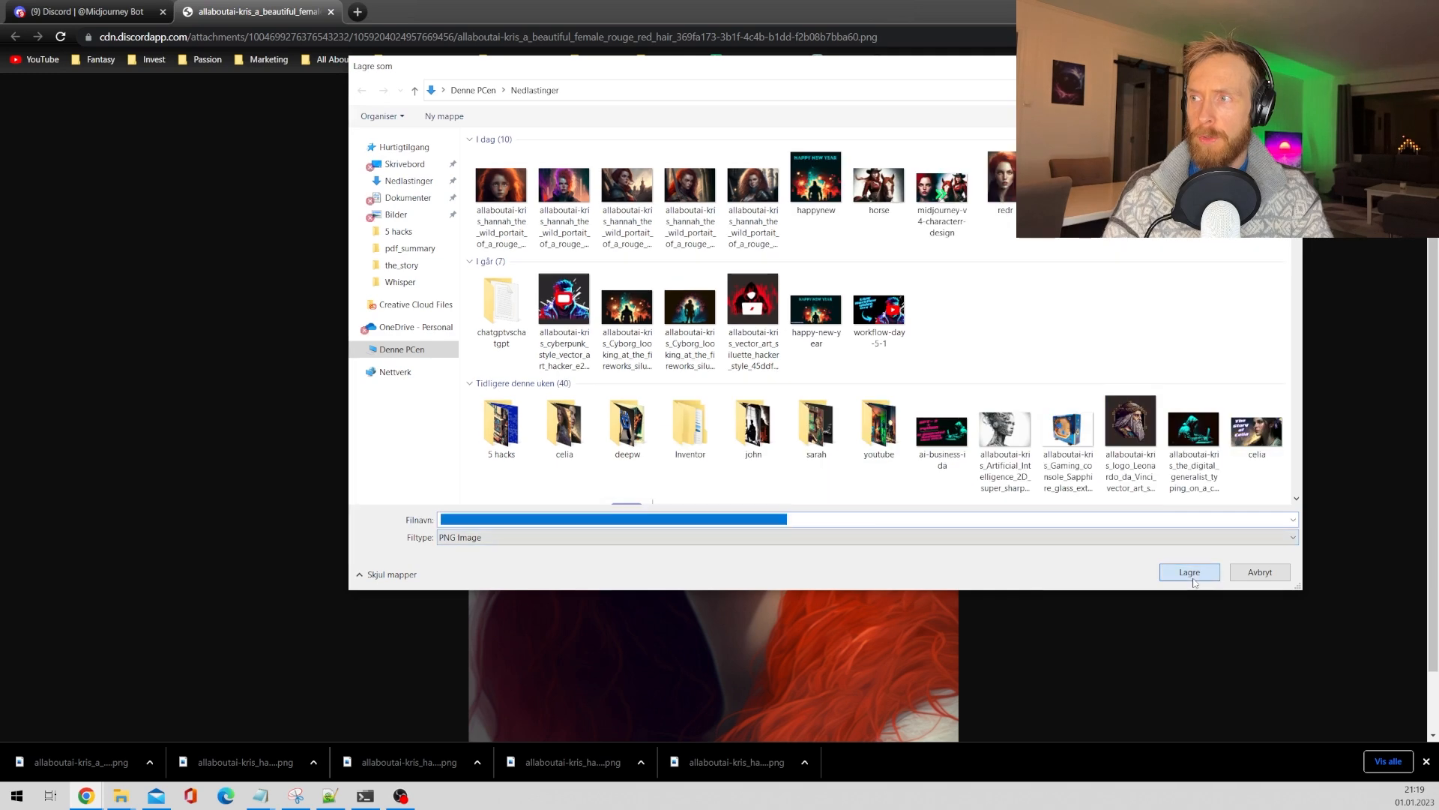
left_click(1189, 572)
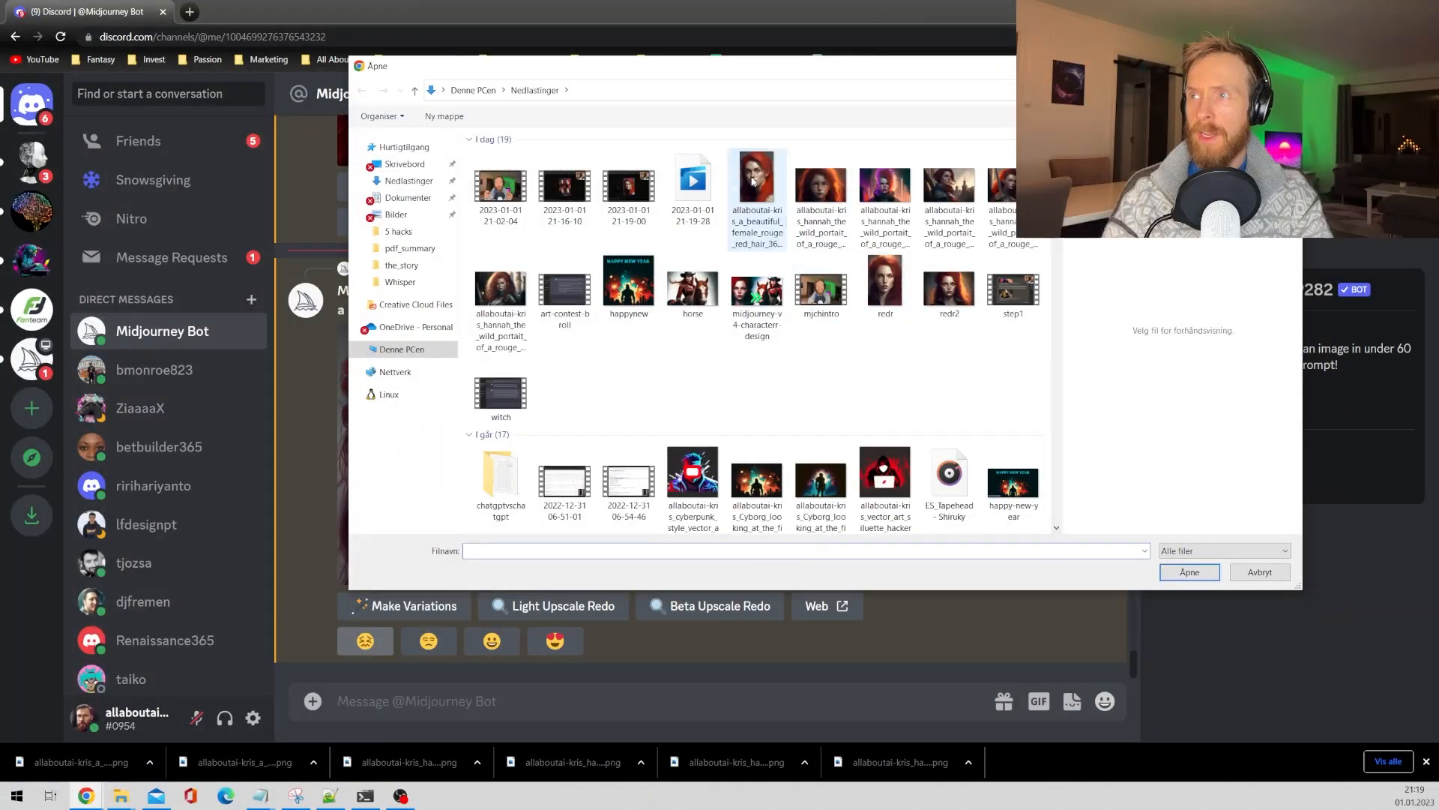
Step: Upload the saved red-haired portrait file to the Midjourney Bot chat and enlarge it
left_click(1189, 572)
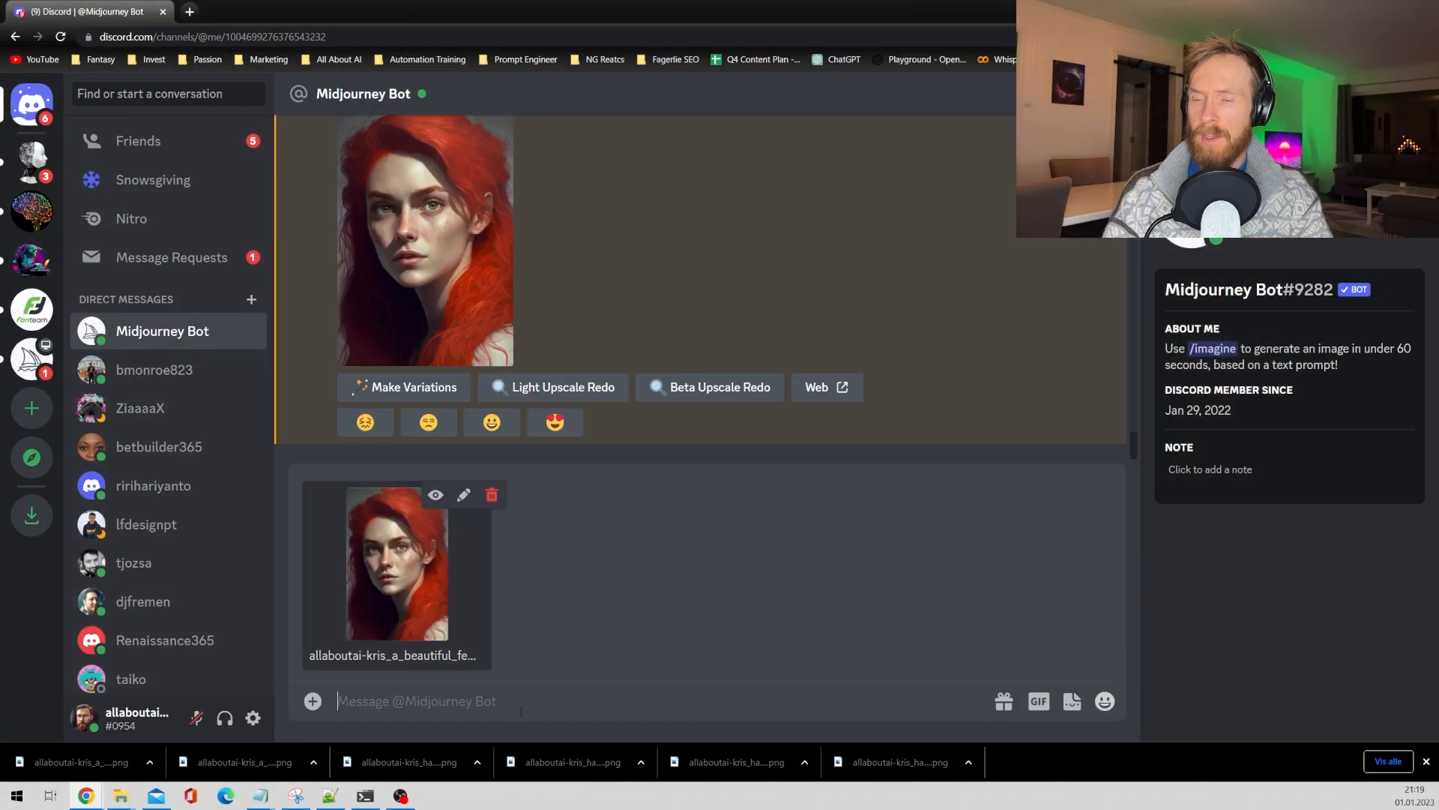
scroll("down", 3)
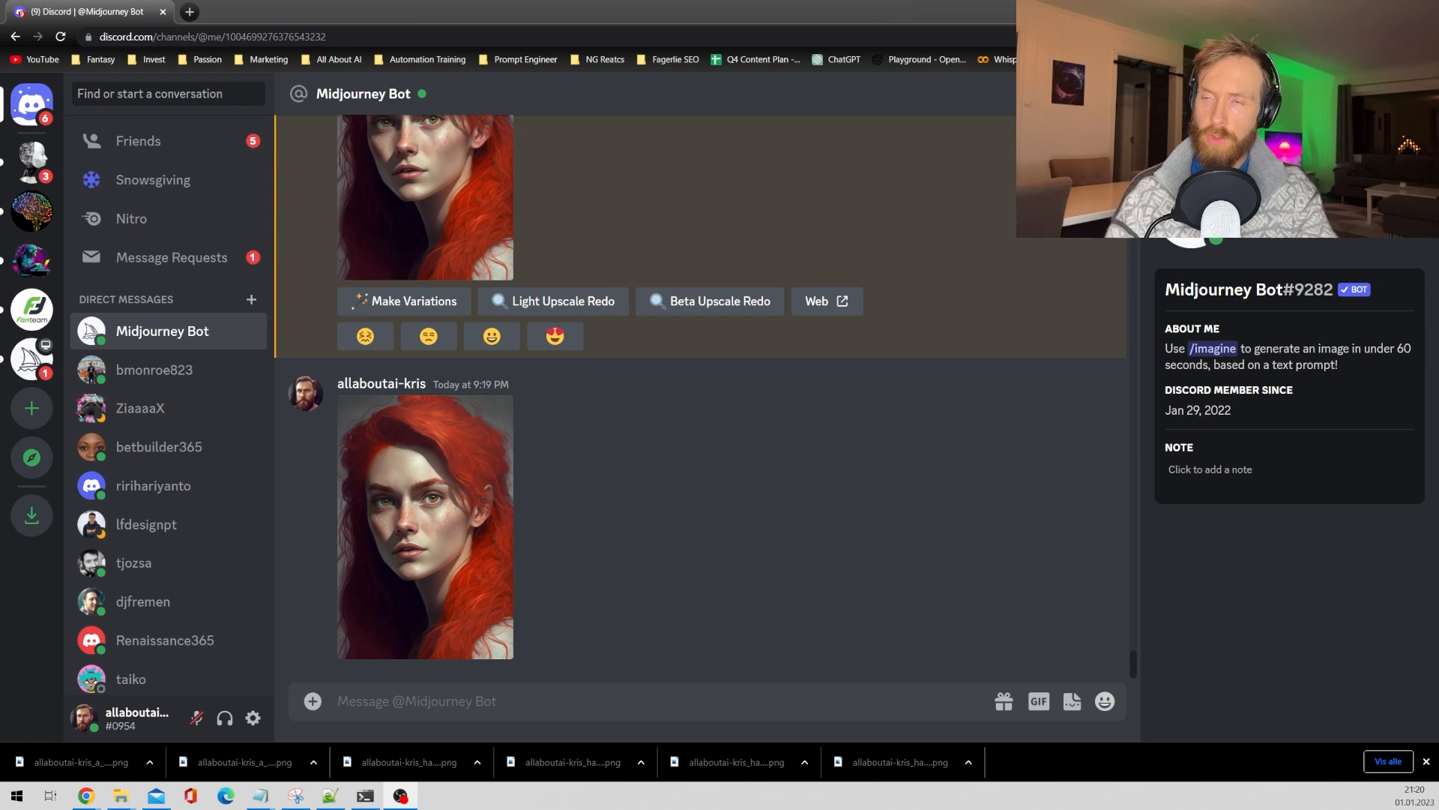
left_click(424, 526)
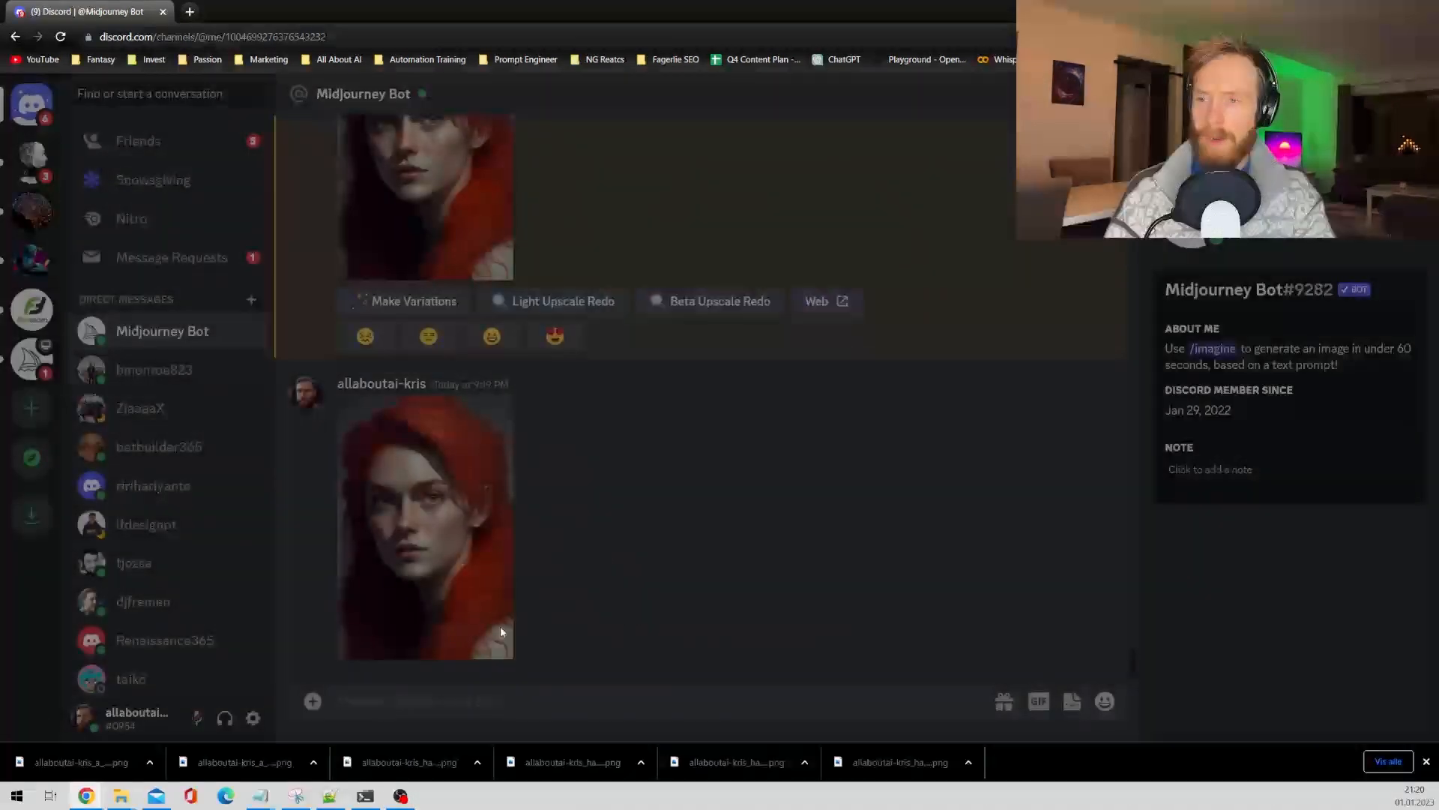
Step: Begin a /imagine prompt containing the uploaded portrait's image link
type("/imagine")
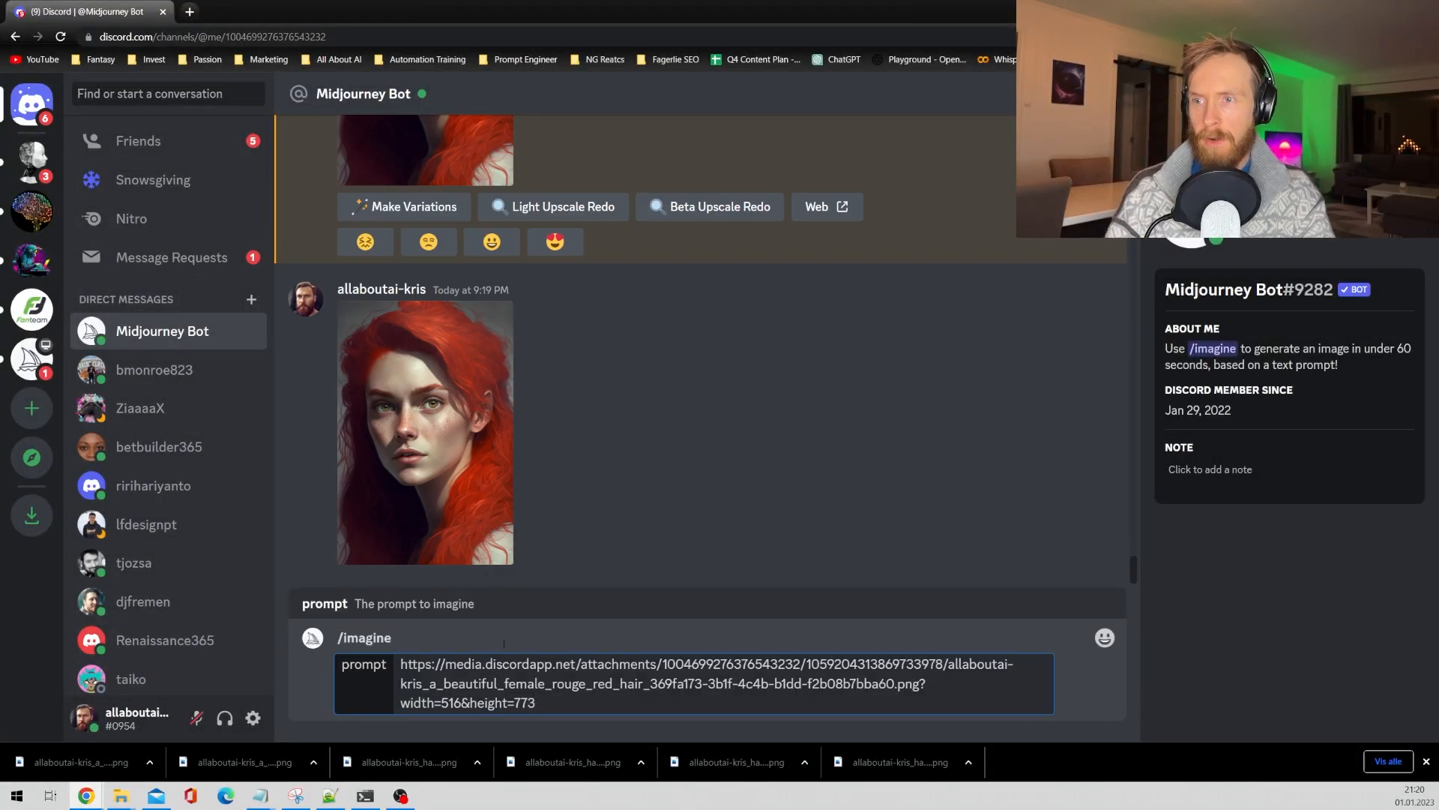
scroll("up", 3)
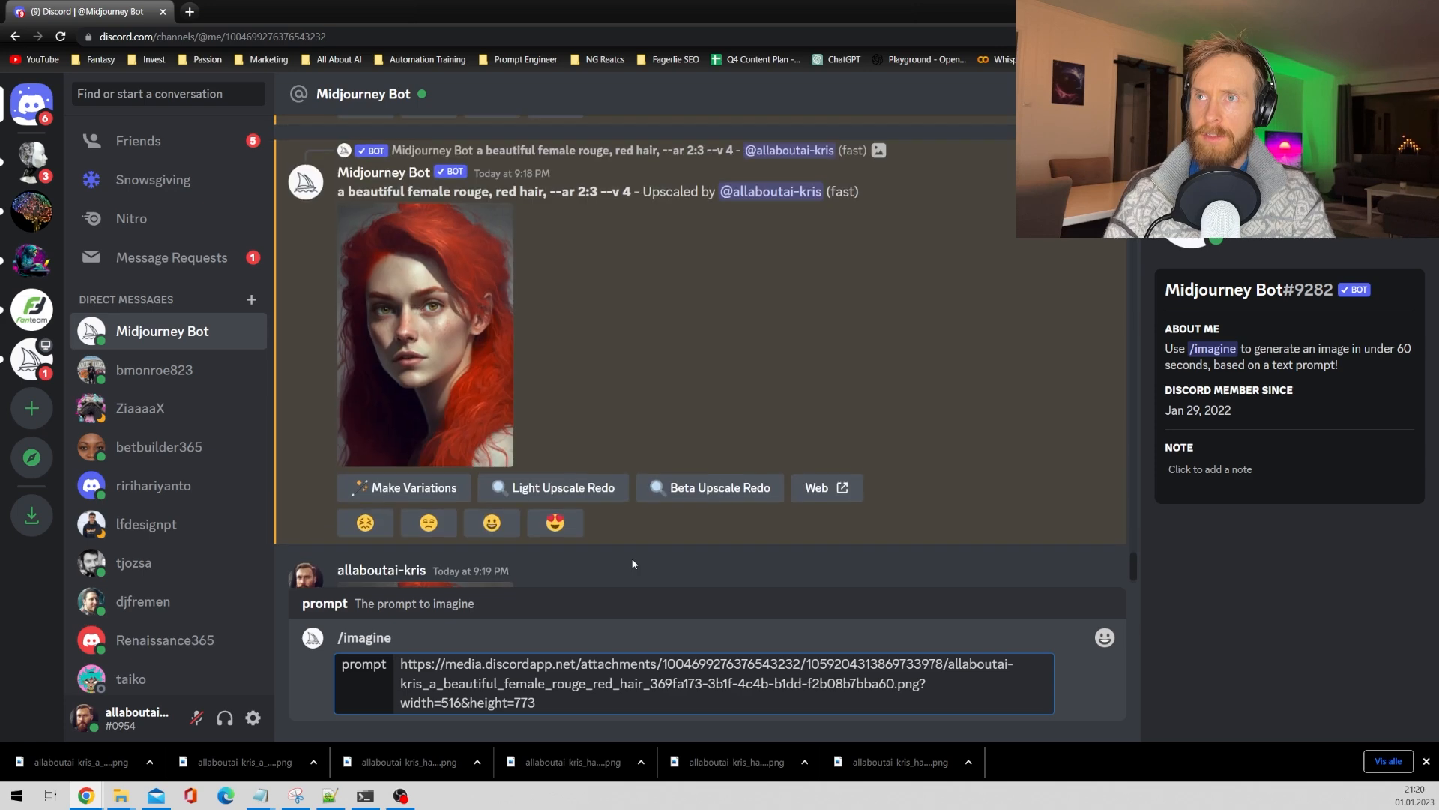
scroll("down", 3)
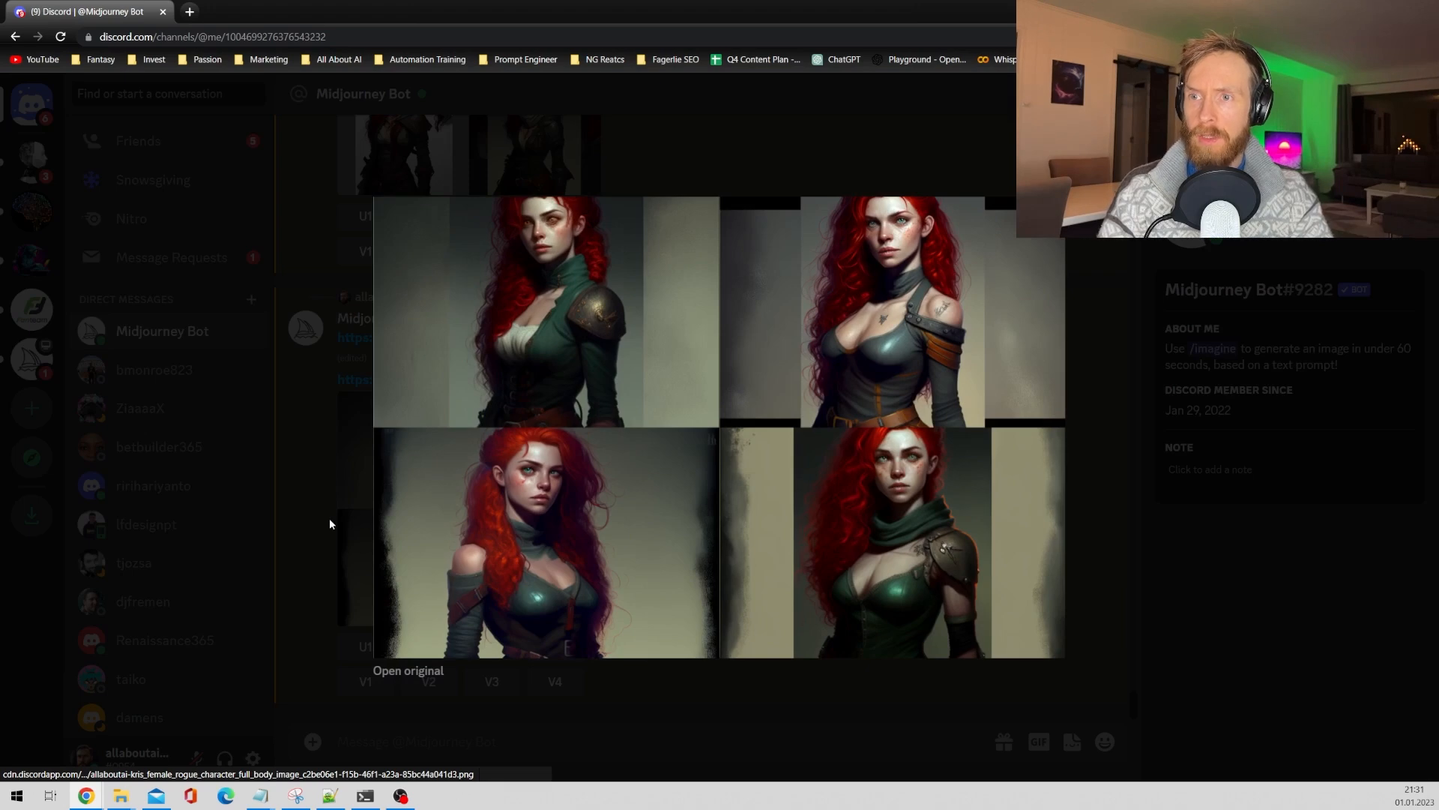
Step: Preview the four full-body red-haired rogue images, then close the enlarged grid
left_click(491, 548)
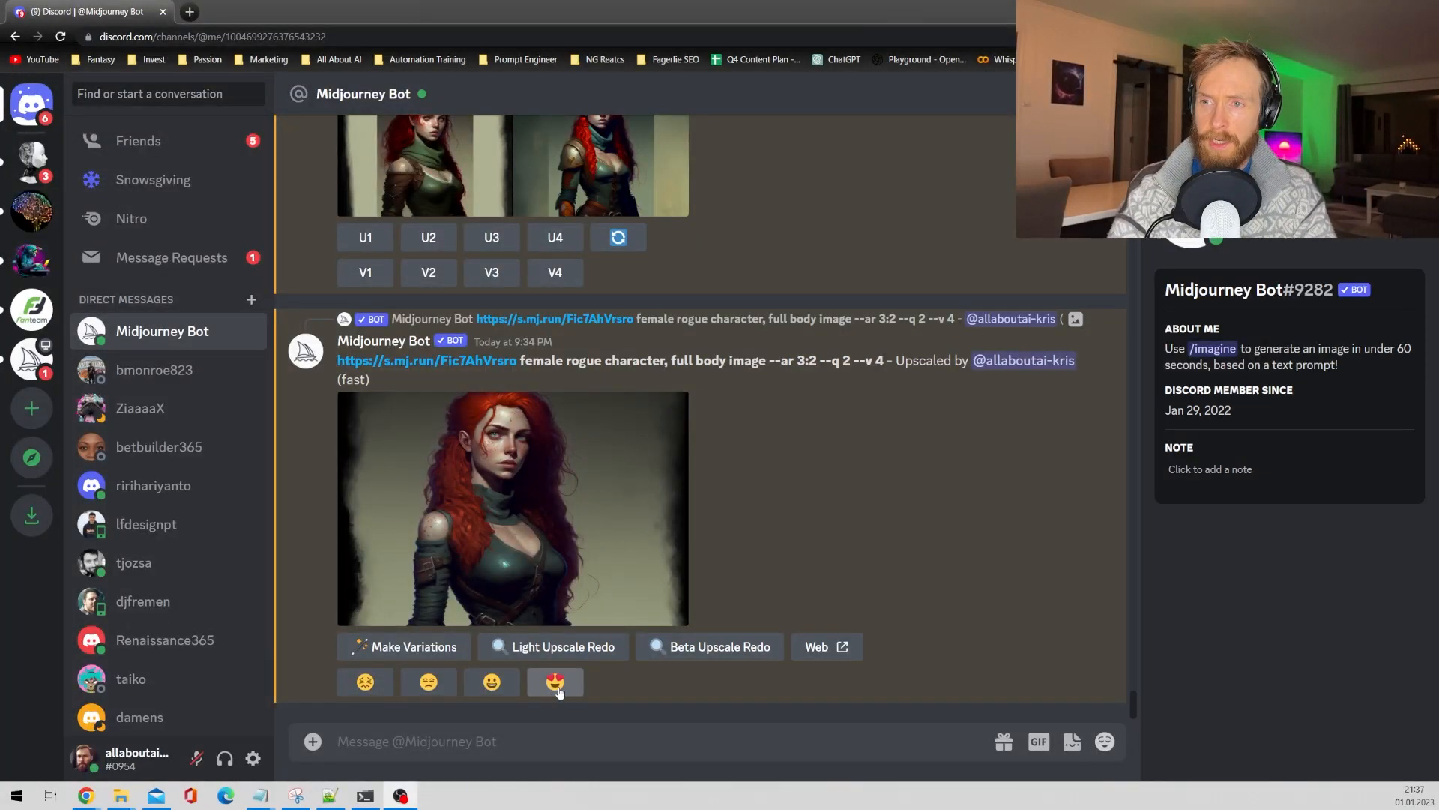
left_click(555, 682)
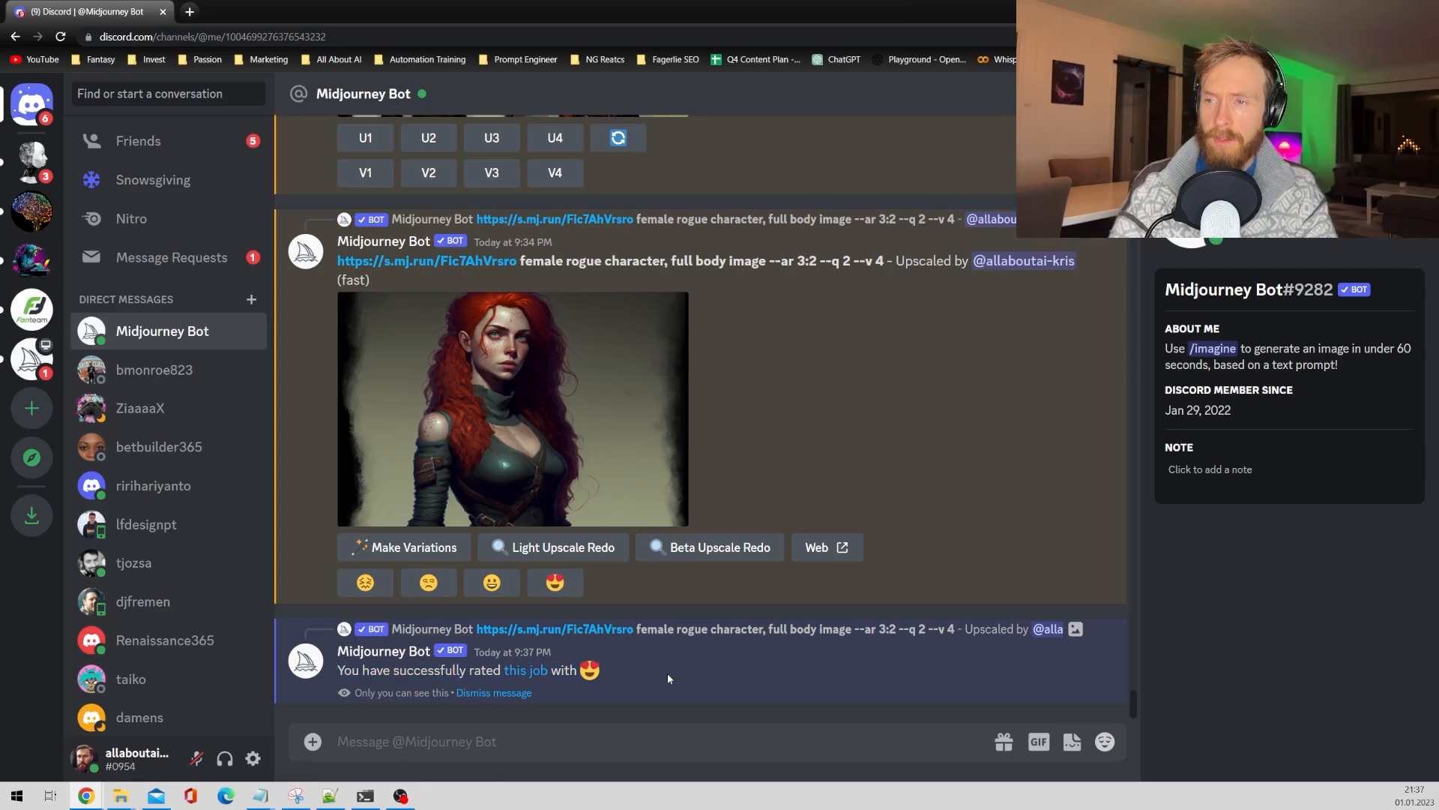
scroll("up", 3)
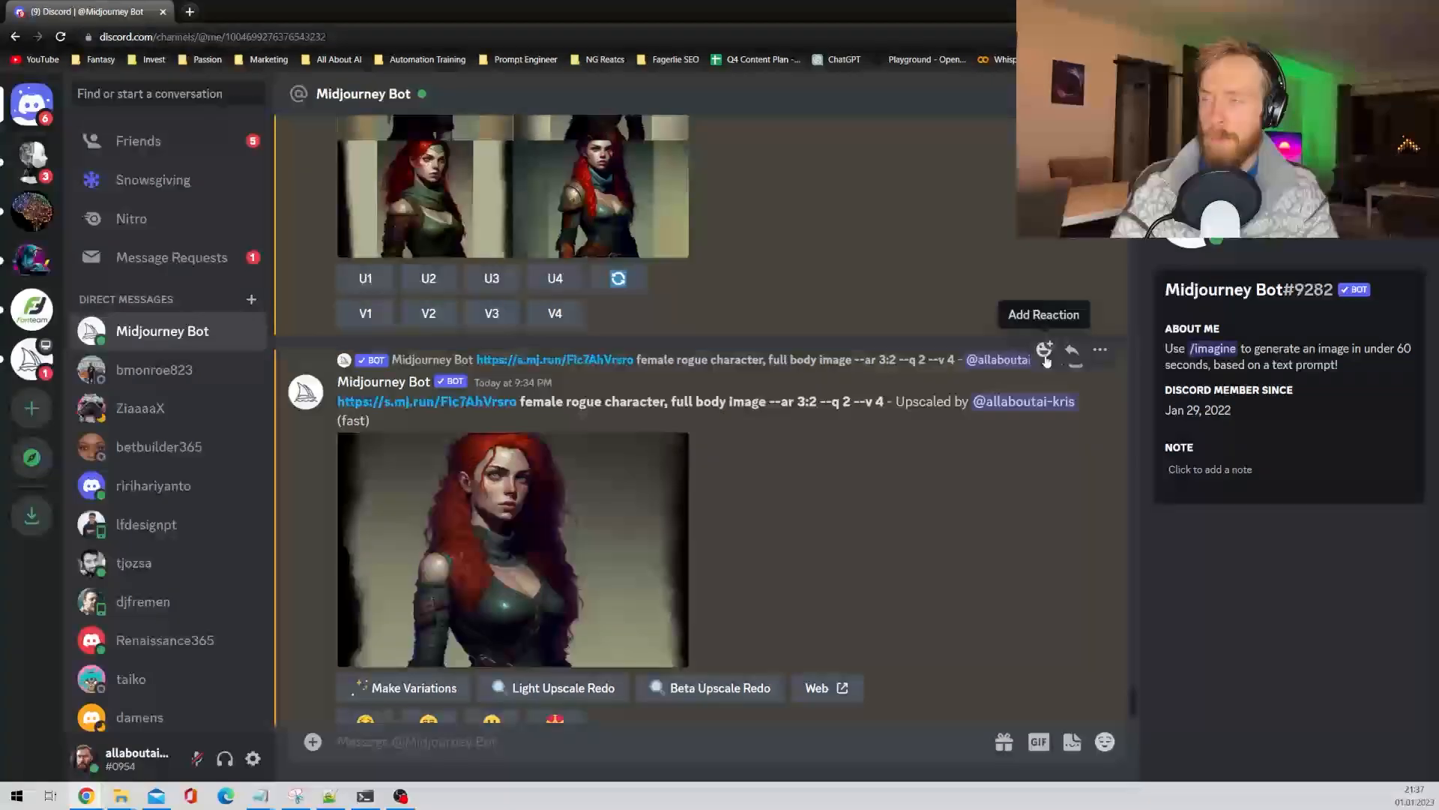
left_click(1044, 351)
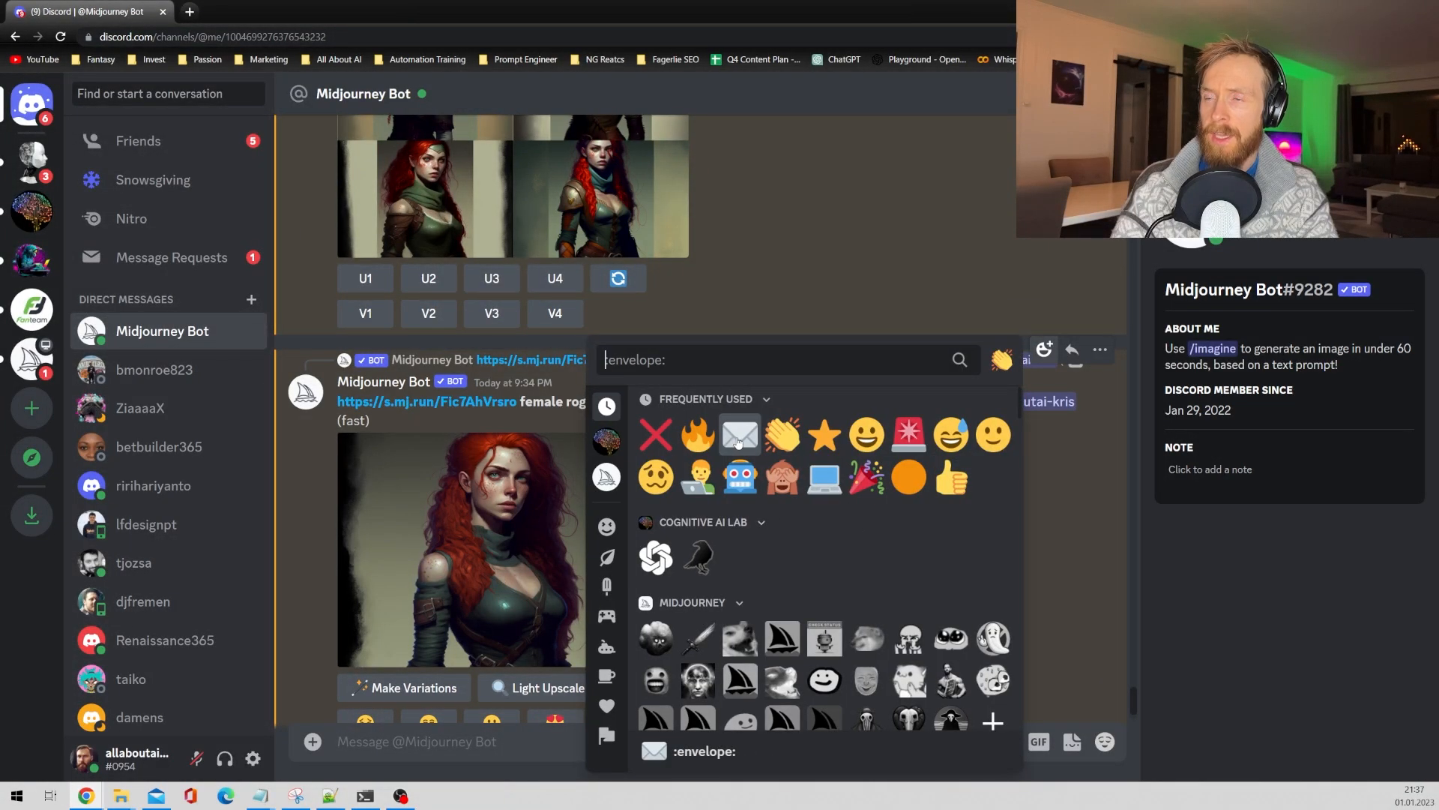
left_click(755, 508)
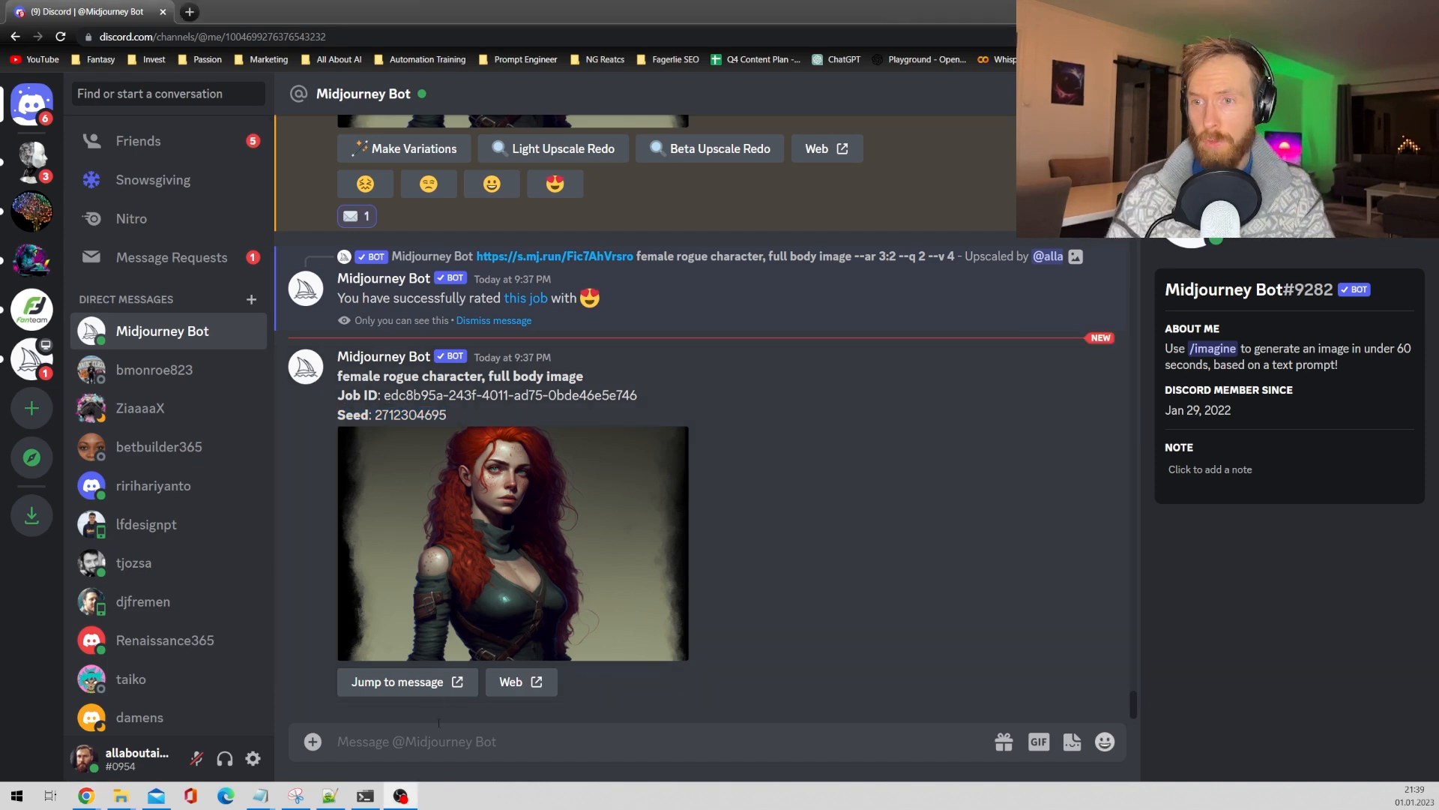
type("/im")
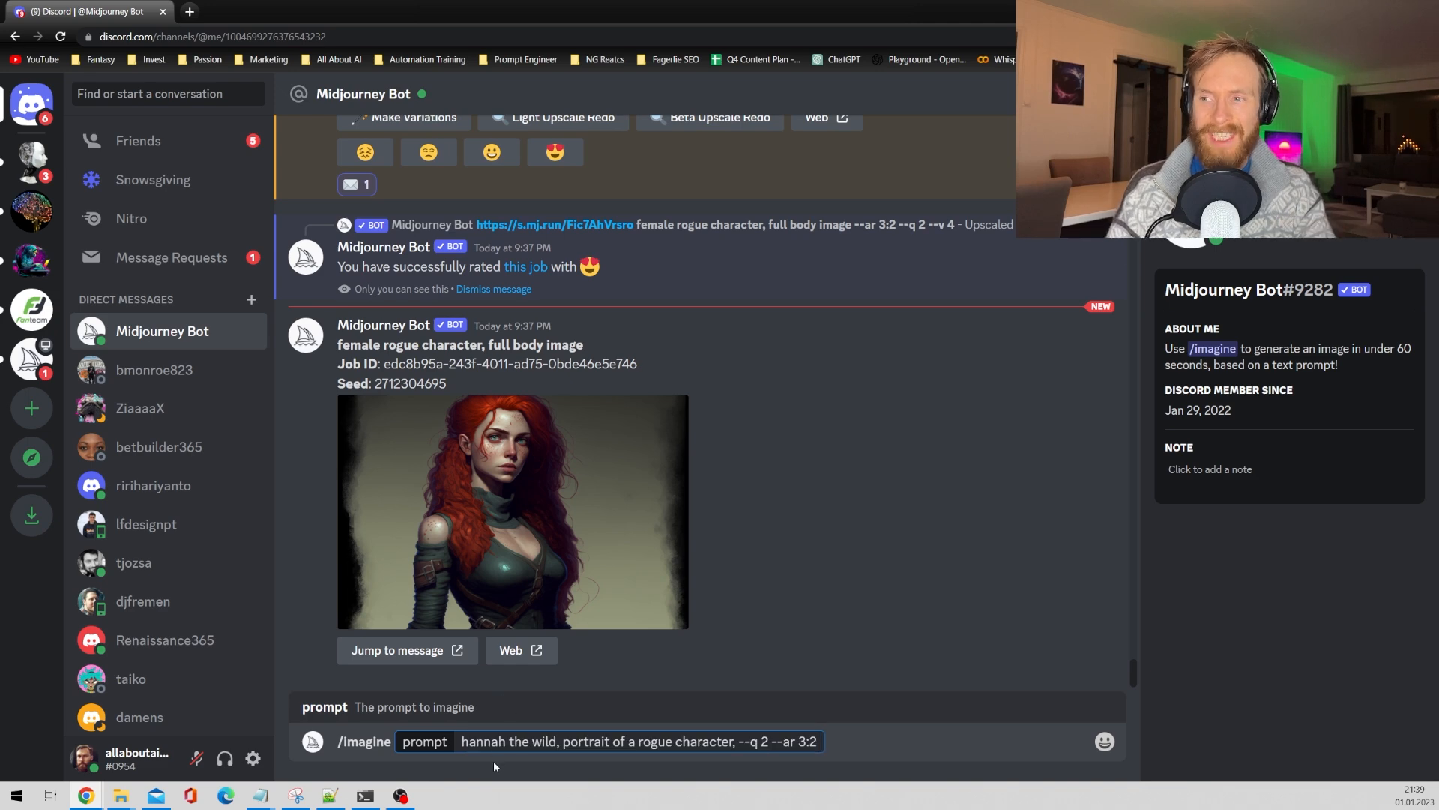
double_click(487, 741)
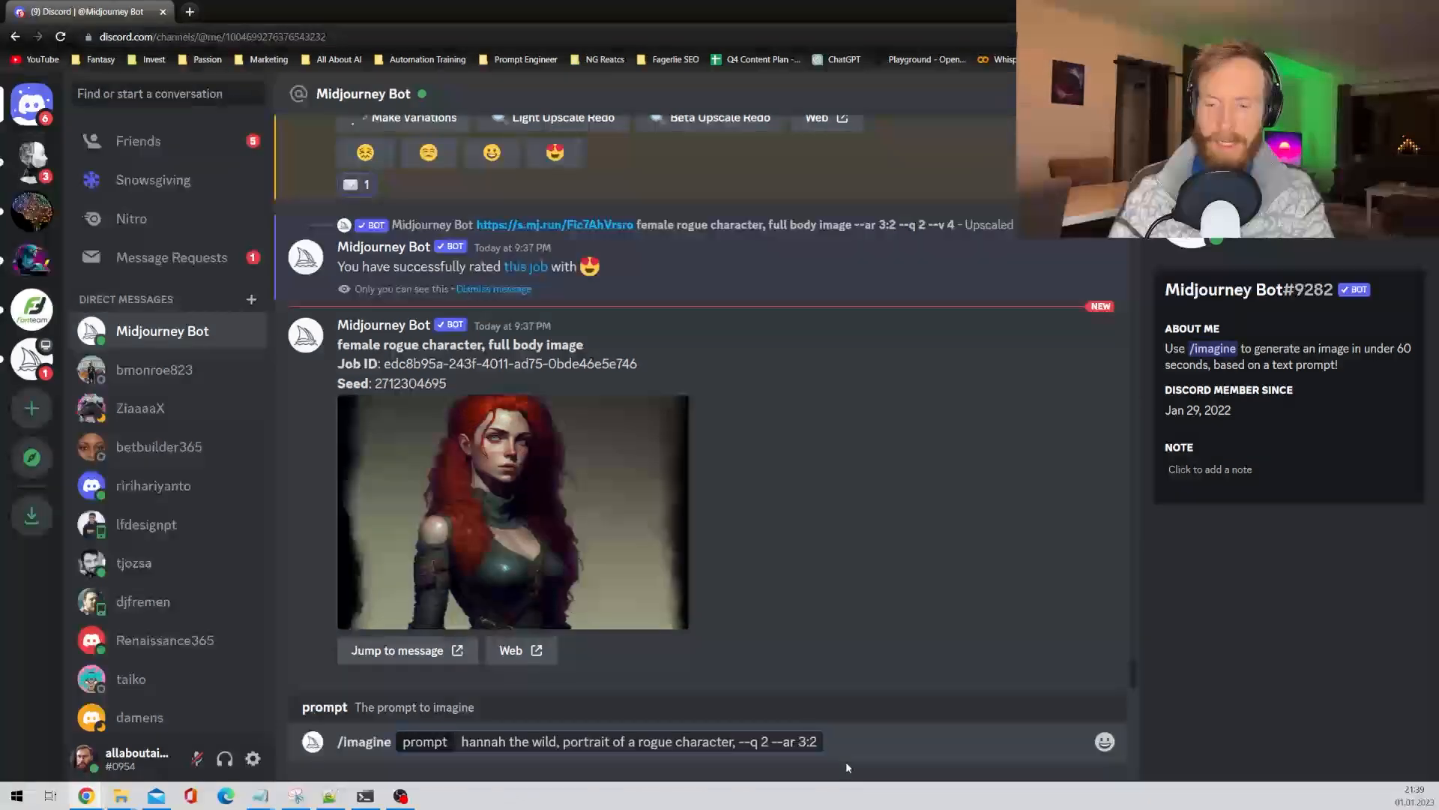
type("--see")
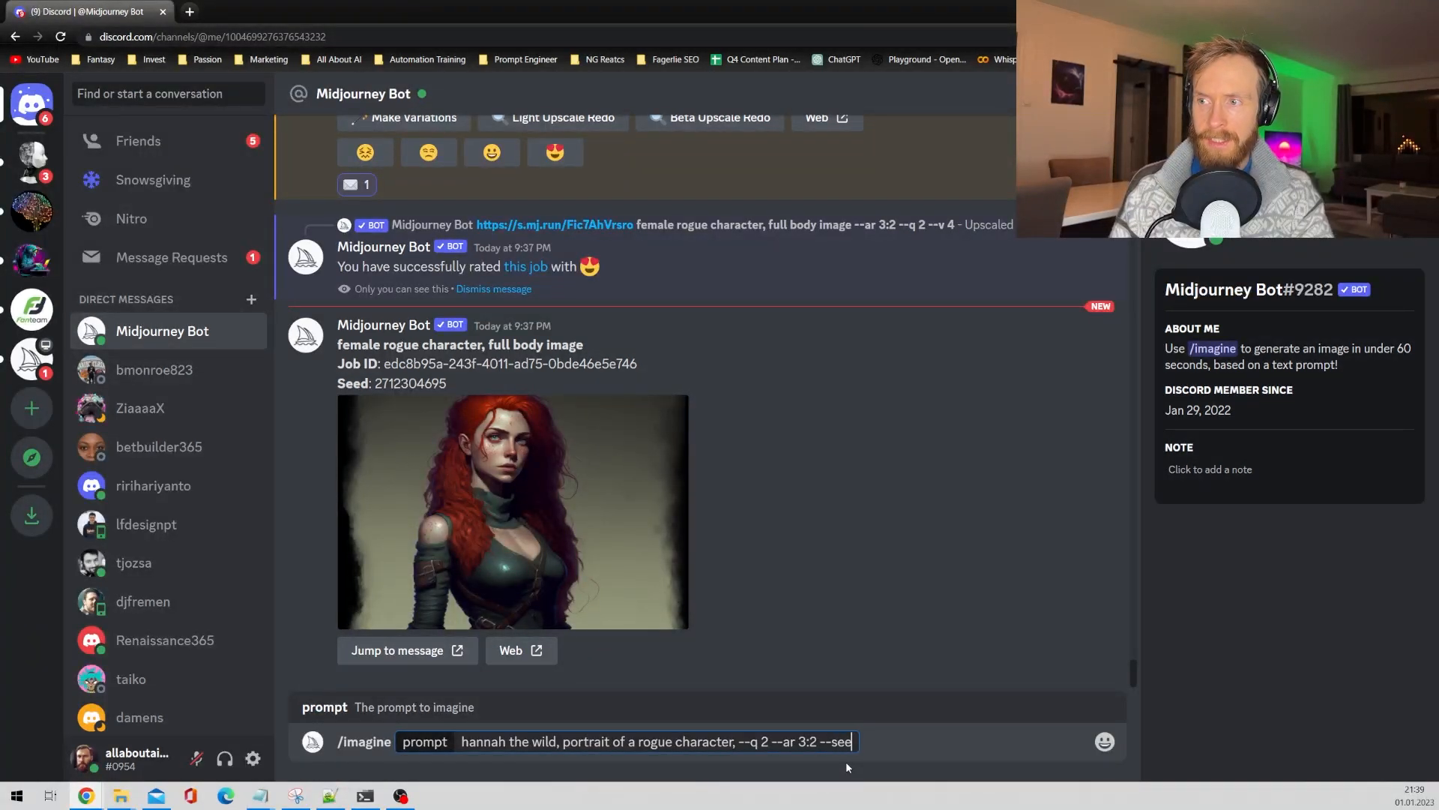
double_click(410, 383)
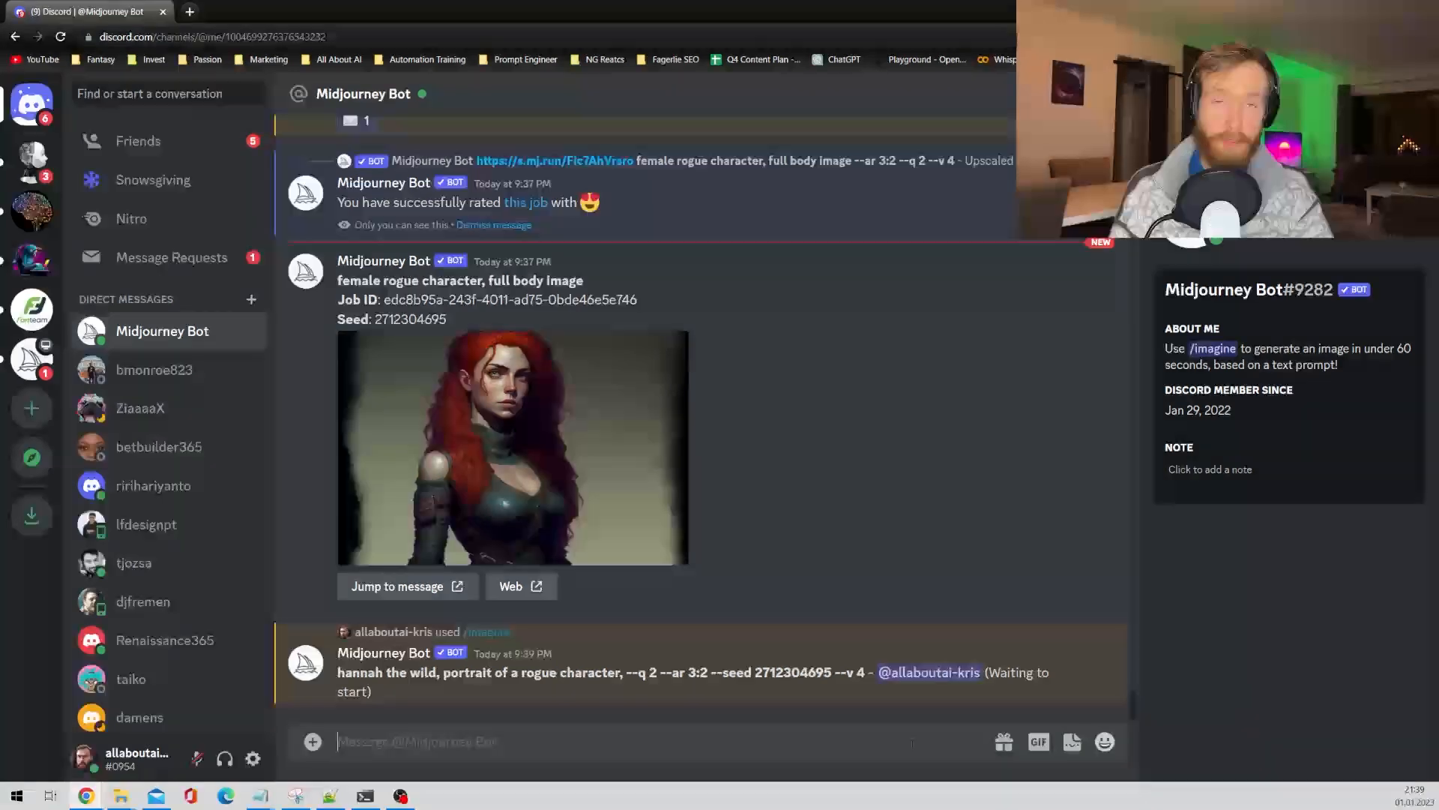
Step: Upscale hannah portrait U4, love-rate it, and add an envelope reaction for its seed
scroll("down", 3)
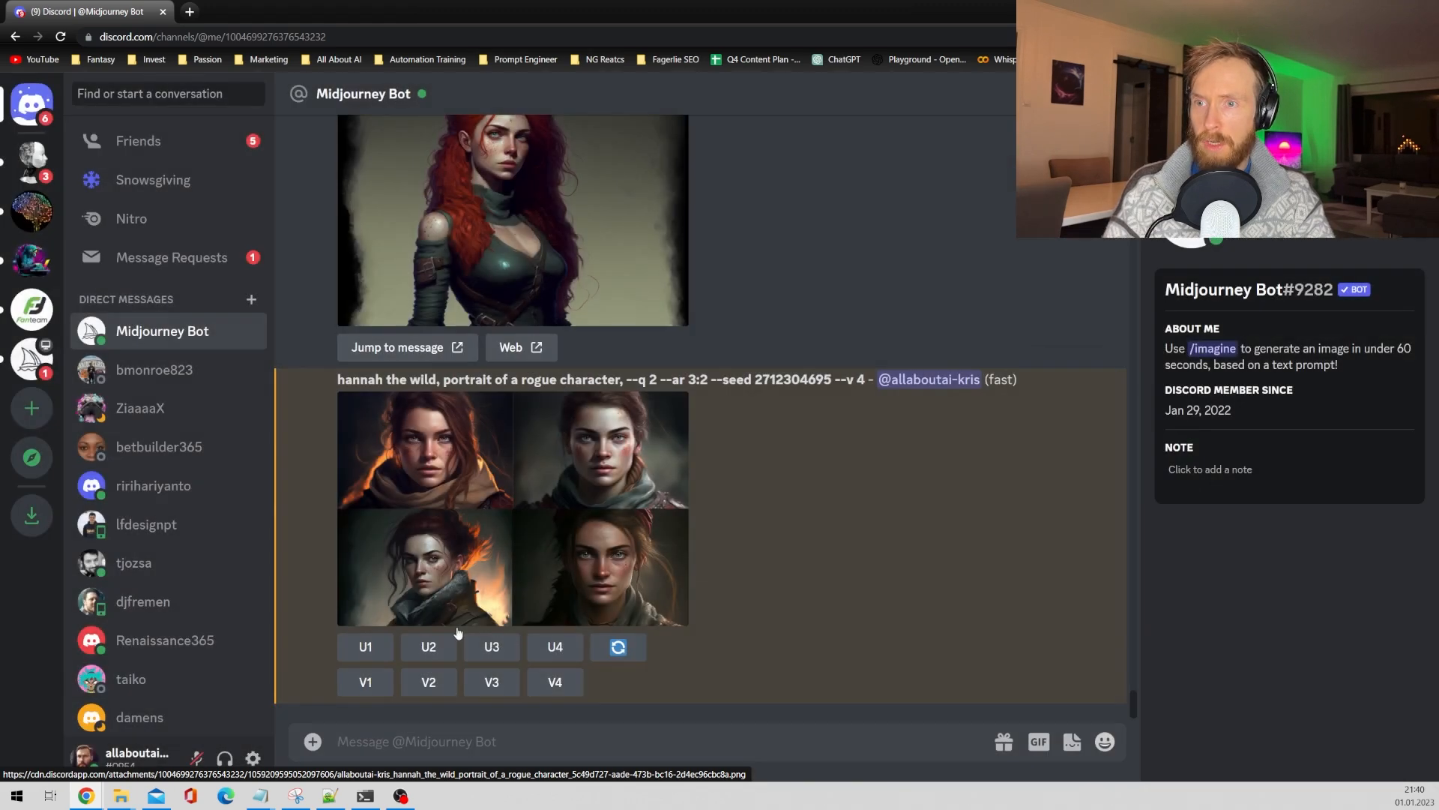
left_click(555, 646)
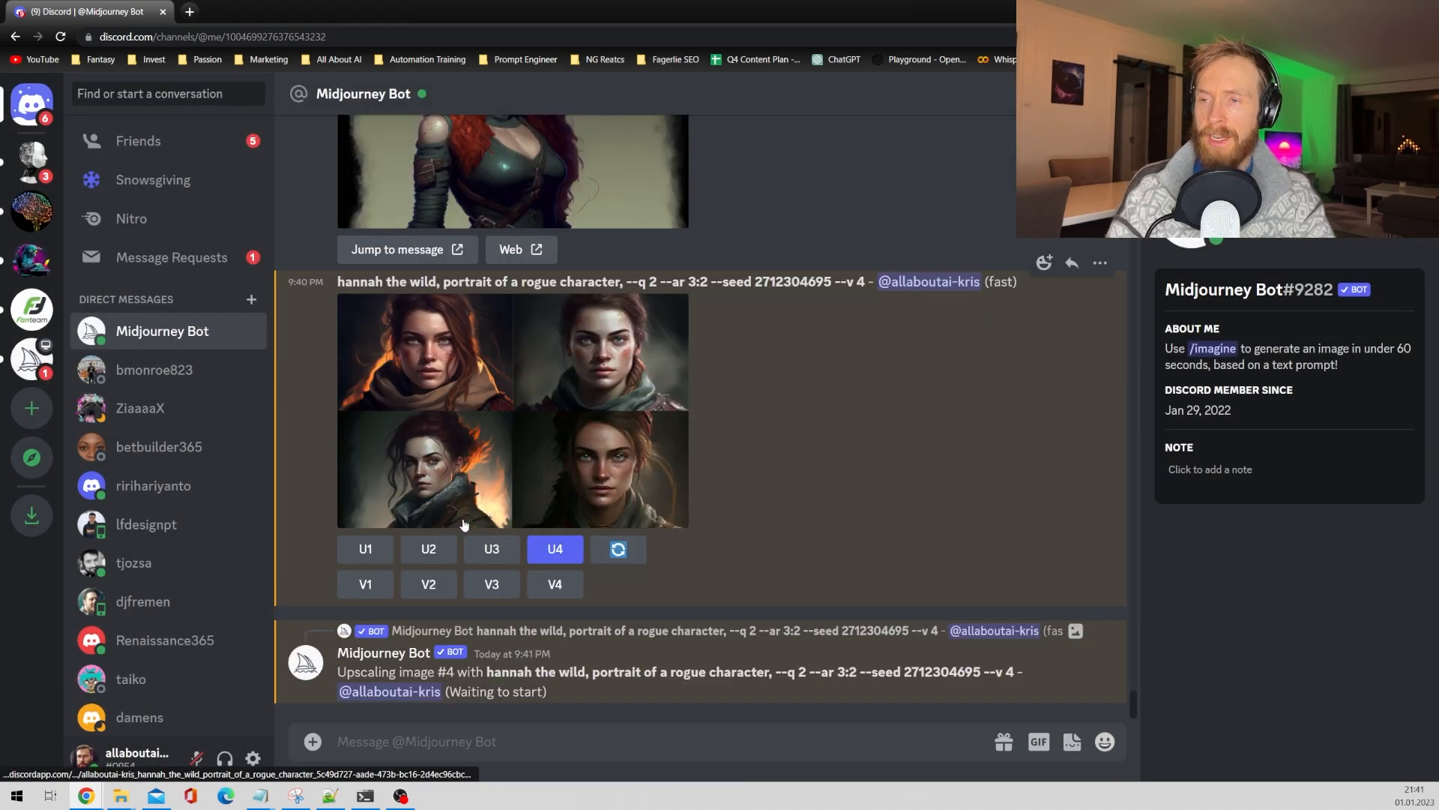
scroll("down", 3)
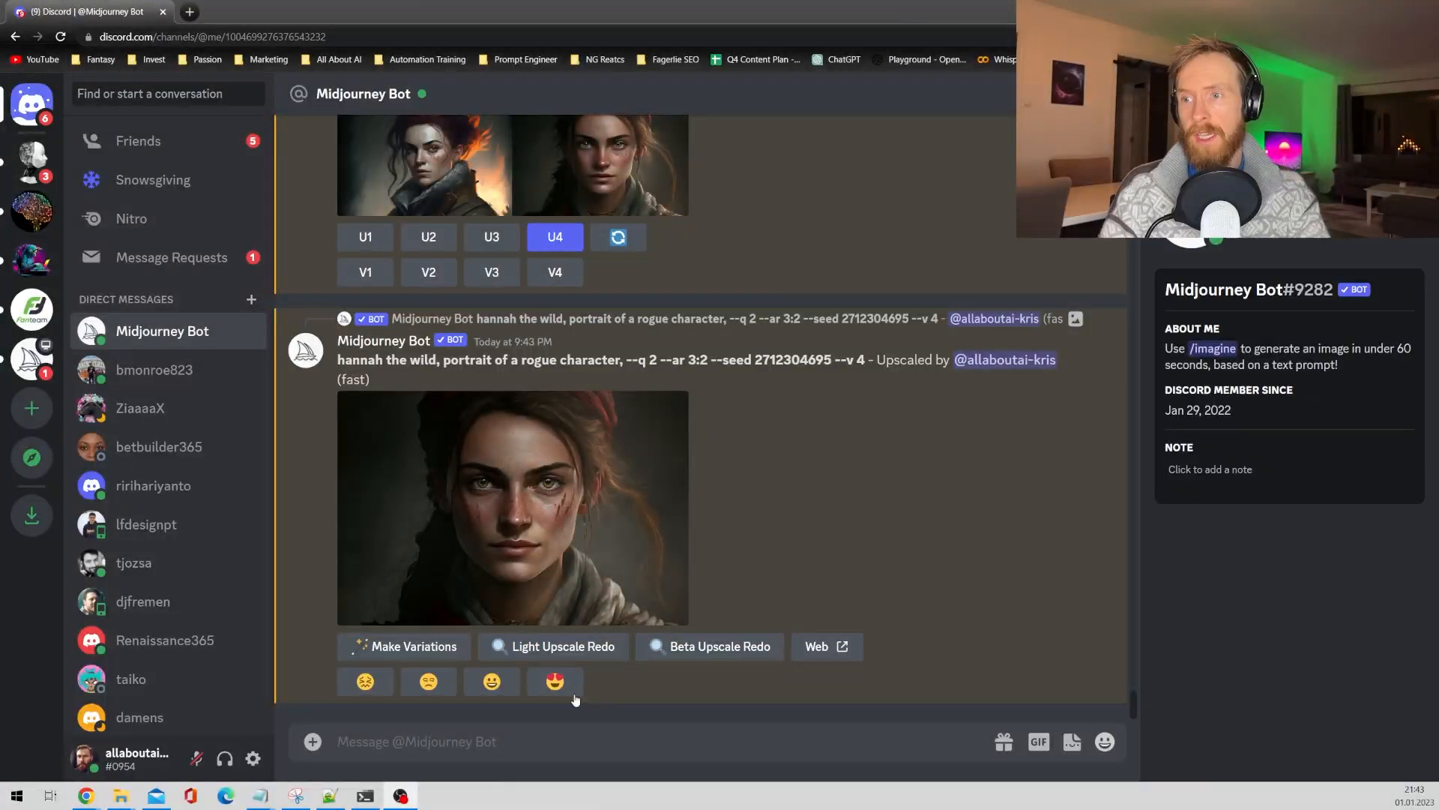
left_click(554, 682)
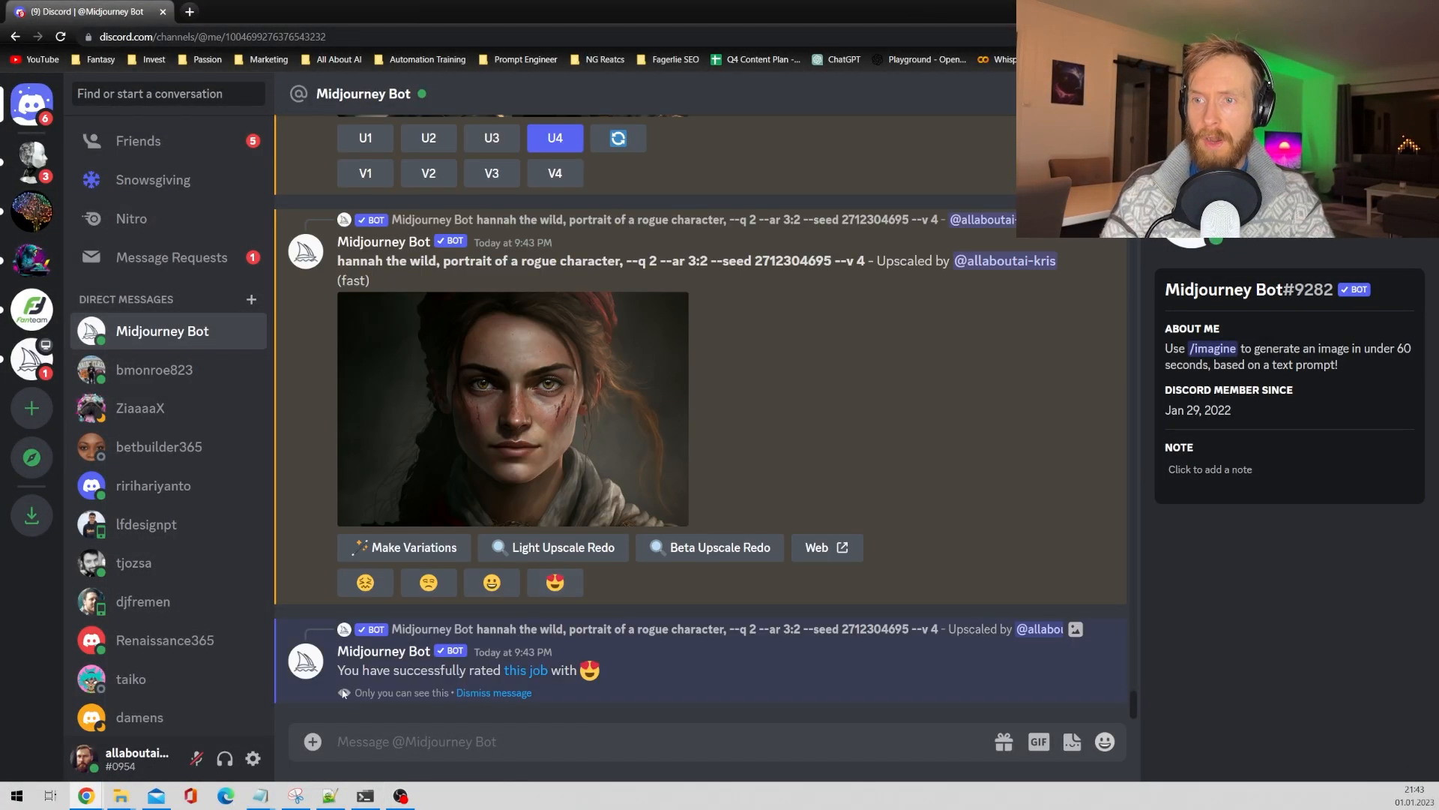
left_click(1104, 741)
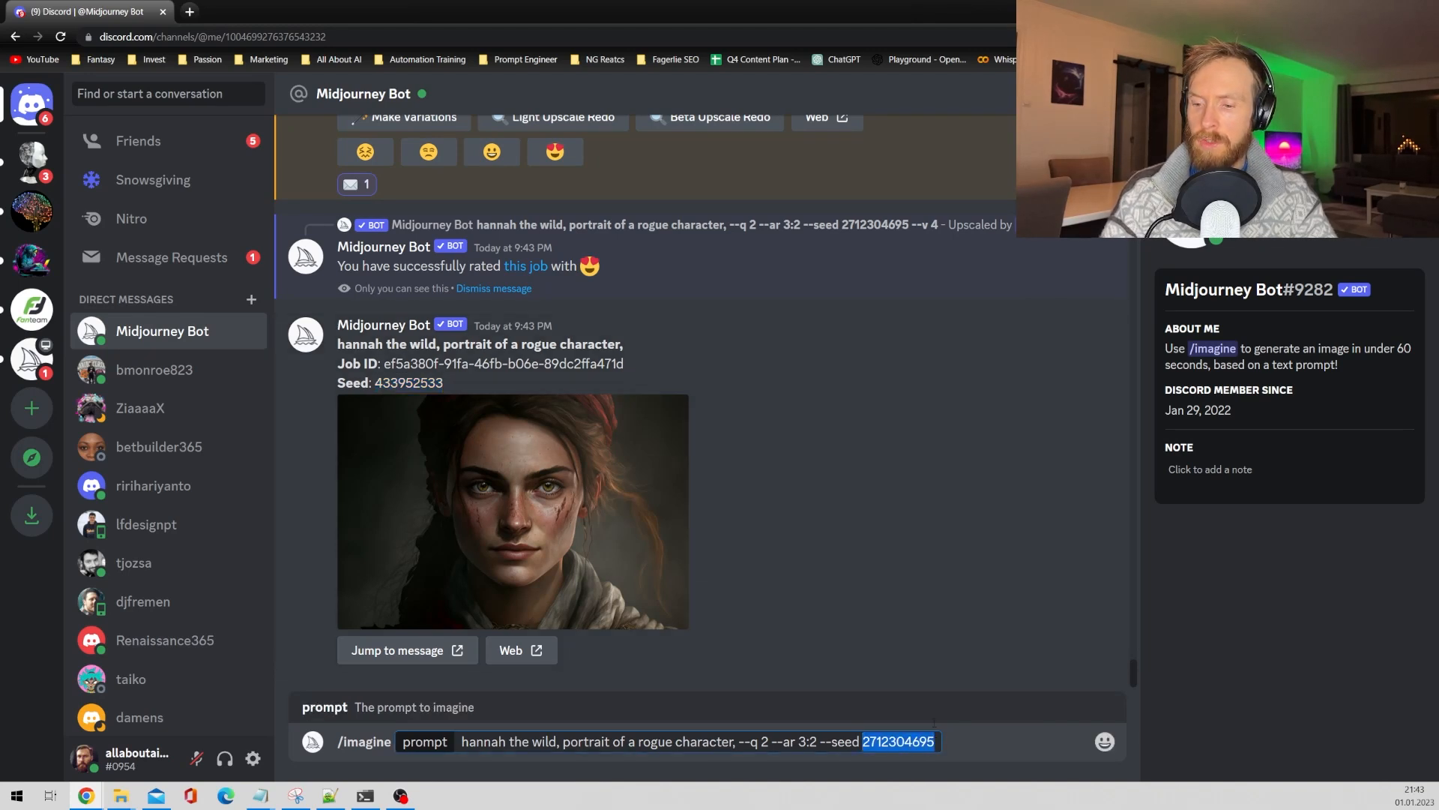
Step: Submit with seed 433952533, upscale the first portrait, love-rate it, and view its seed
key("Return")
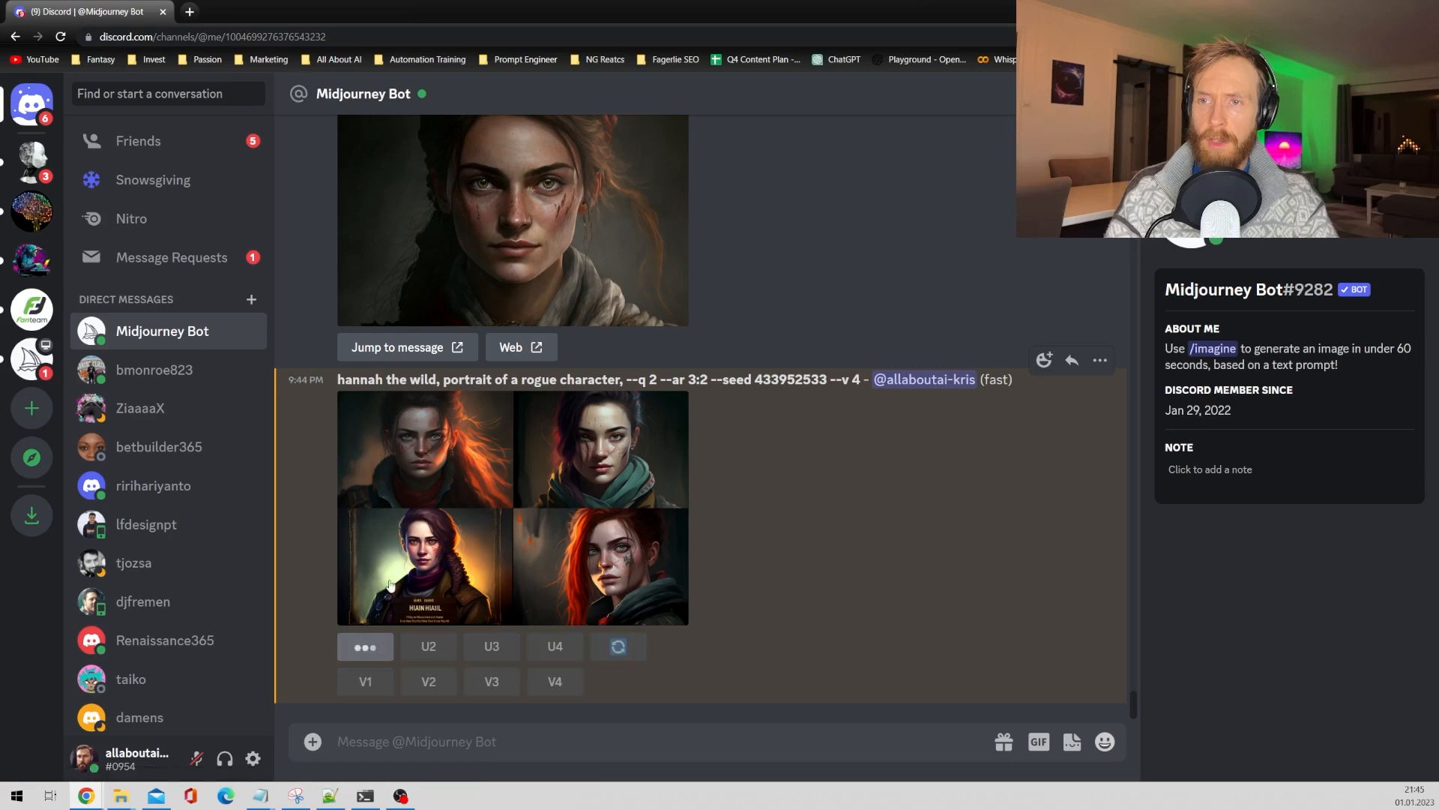
left_click(365, 645)
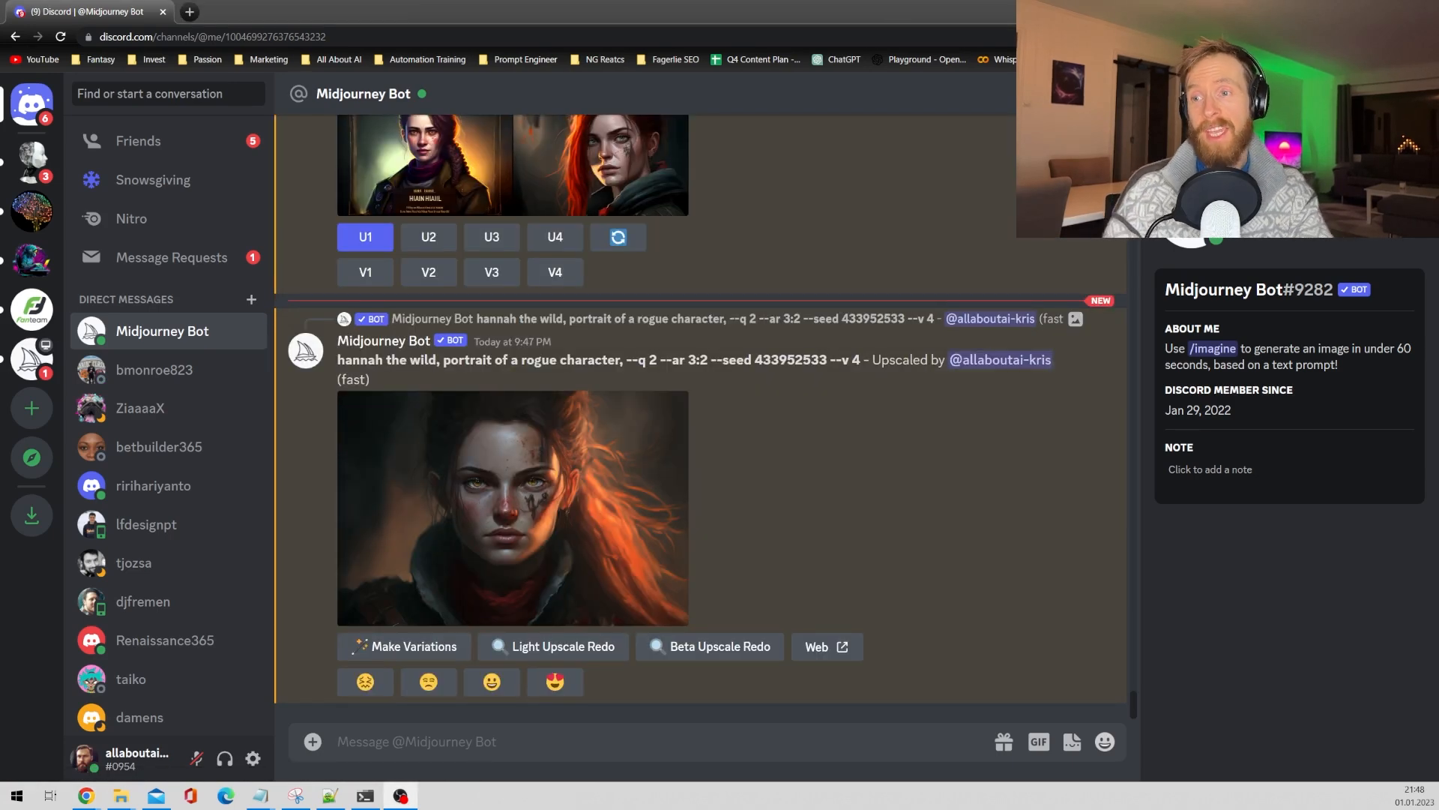
mouse_move(553, 683)
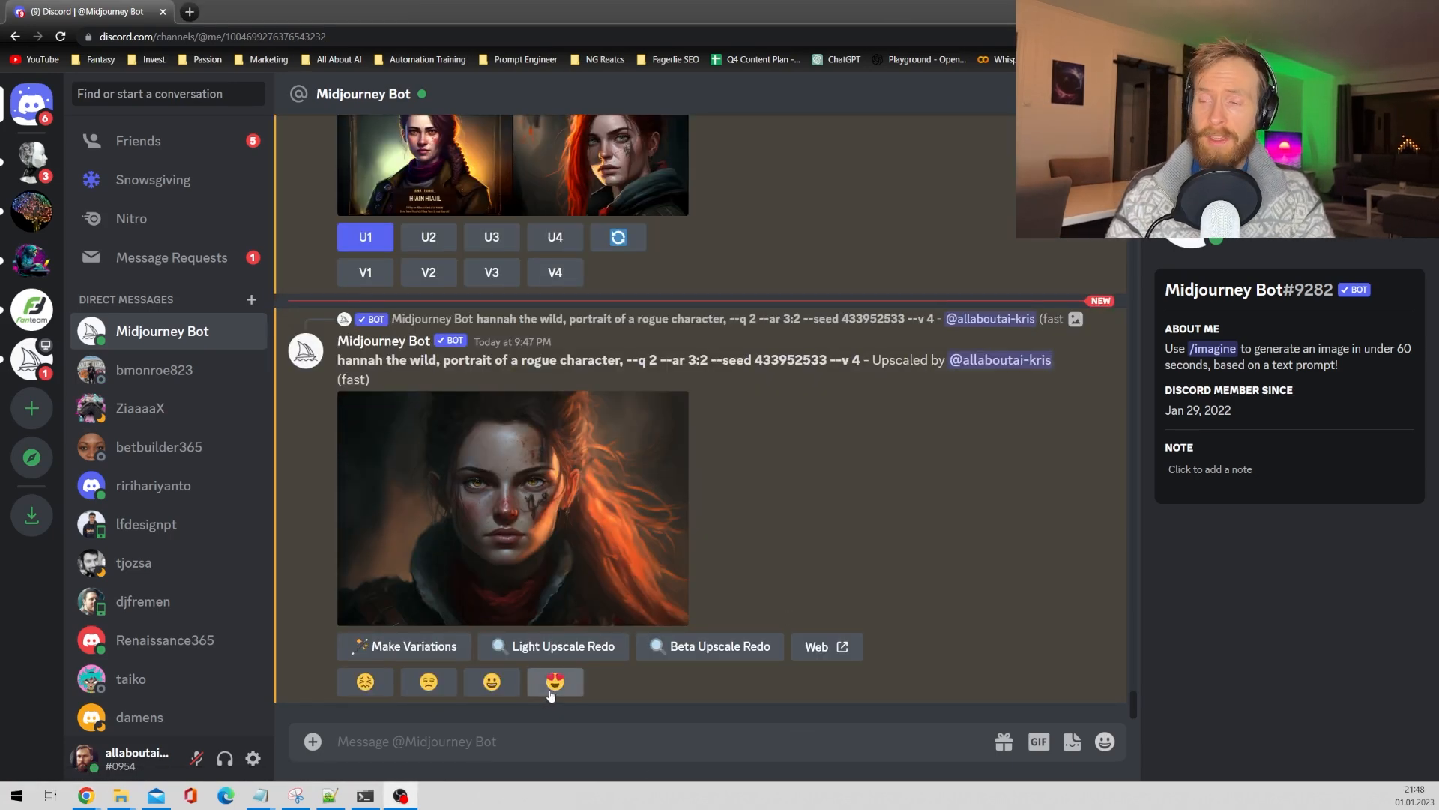
left_click(555, 682)
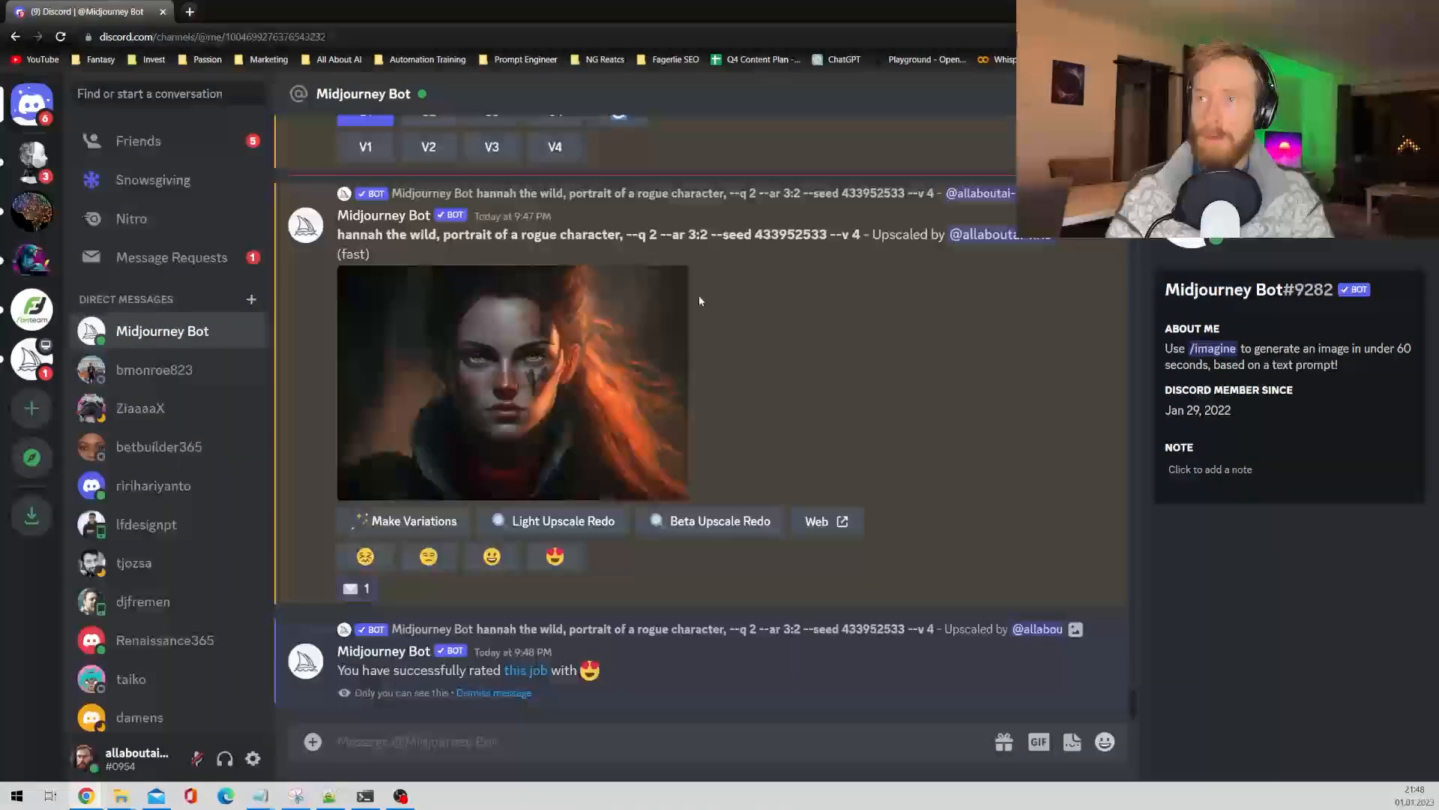
scroll("down", 3)
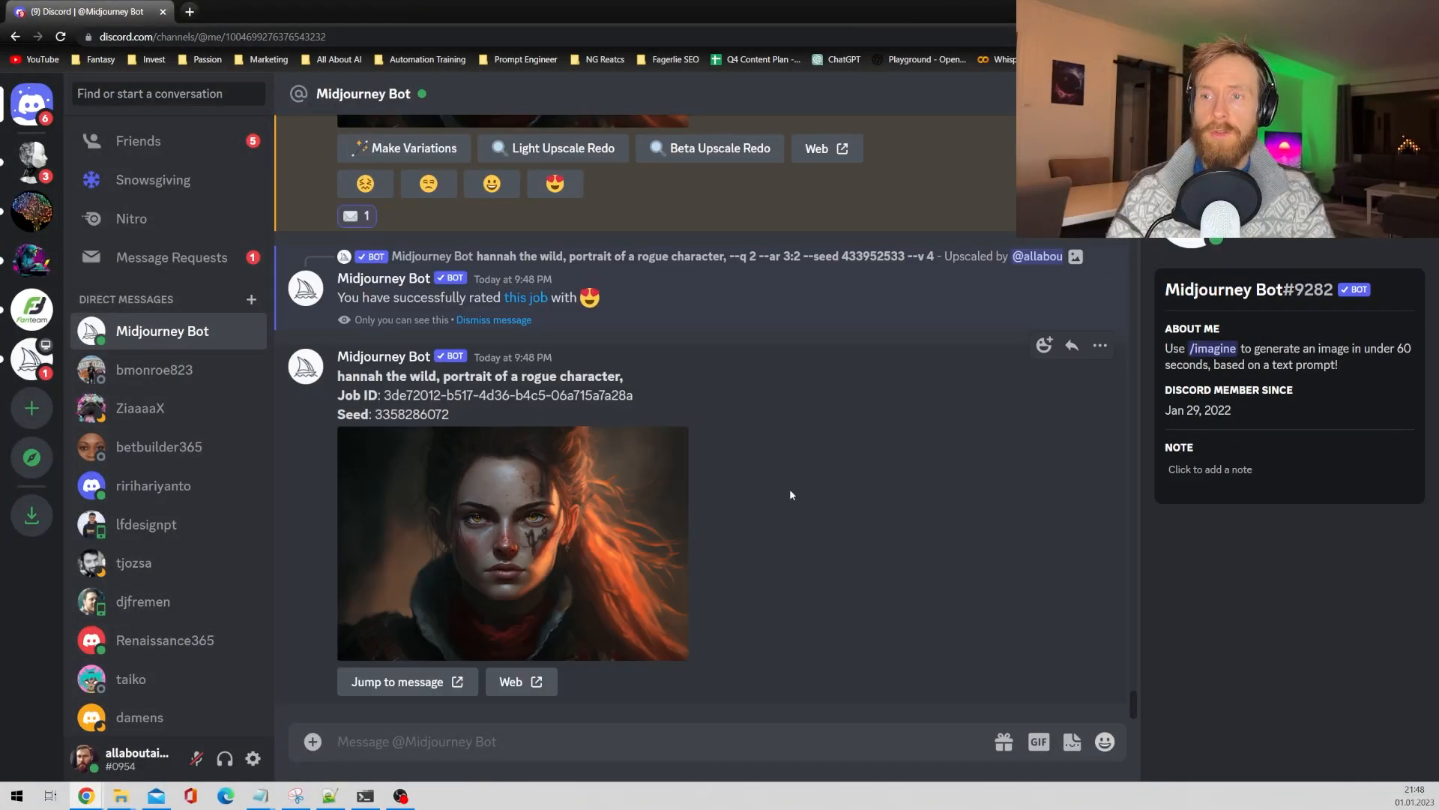
double_click(411, 414)
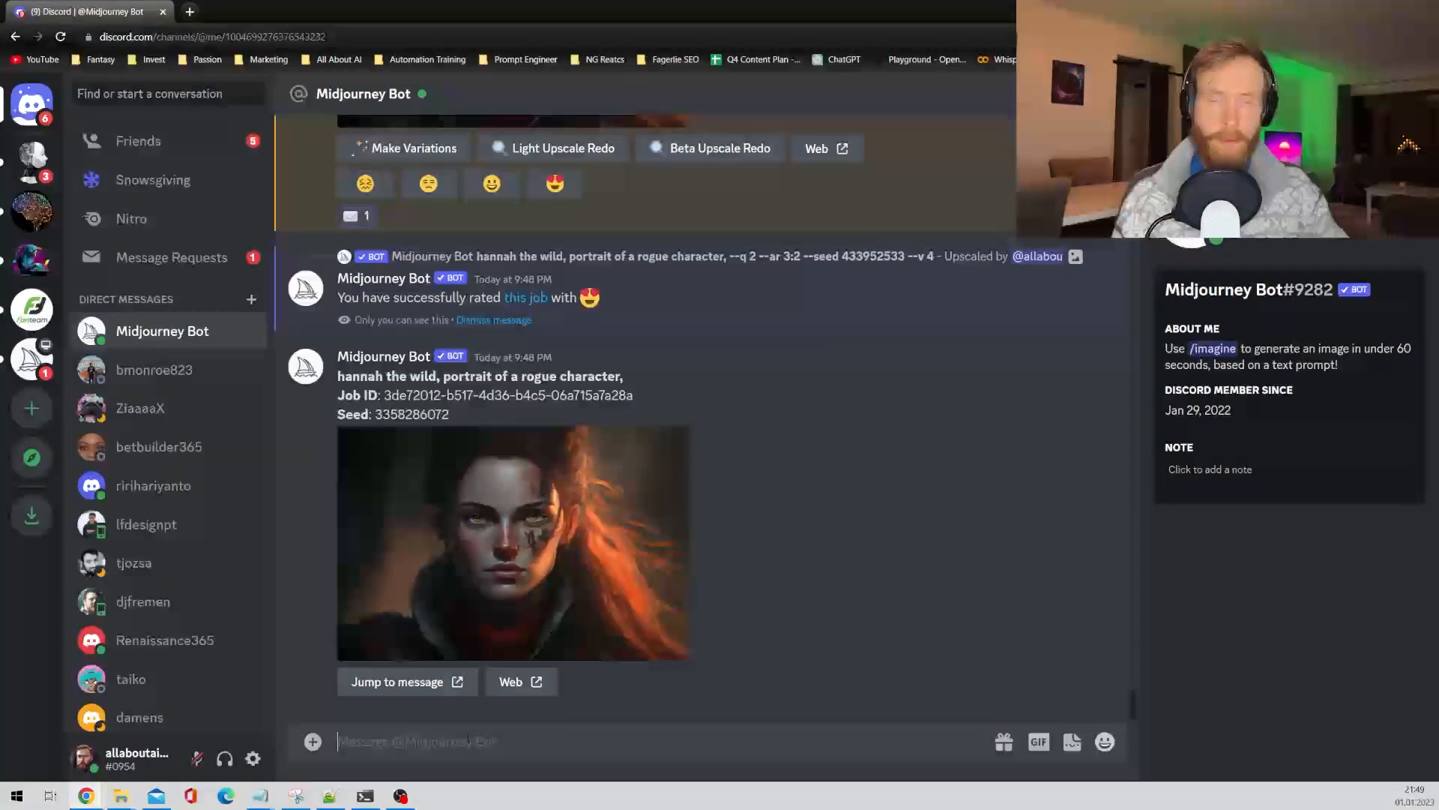
Step: Imagine 'hannah the wild, portrait of a rogue character, sitting on a horse, wild west style, --q 2 --ar 3:2 --v 4'
type("/imagine prompt")
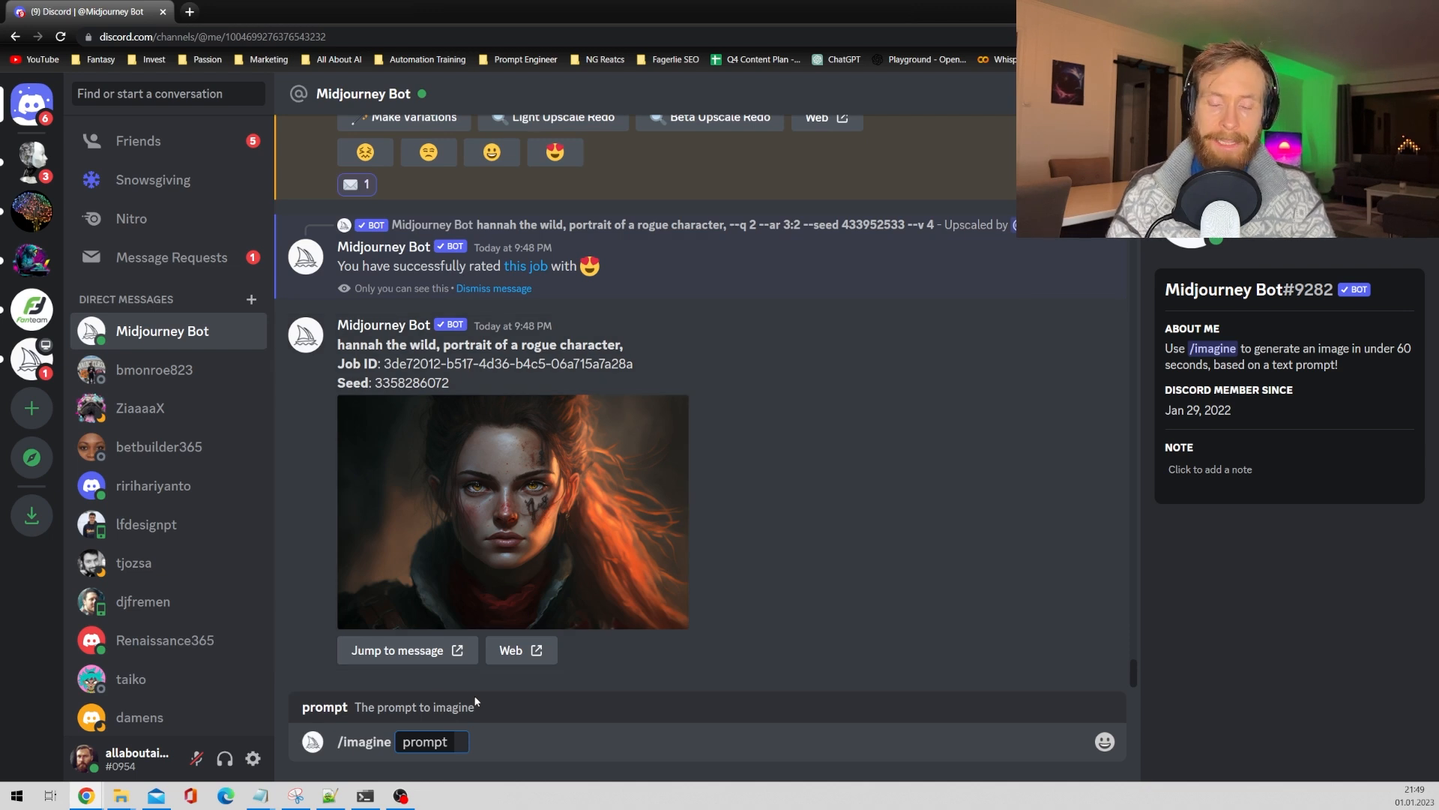
mouse_move(473, 478)
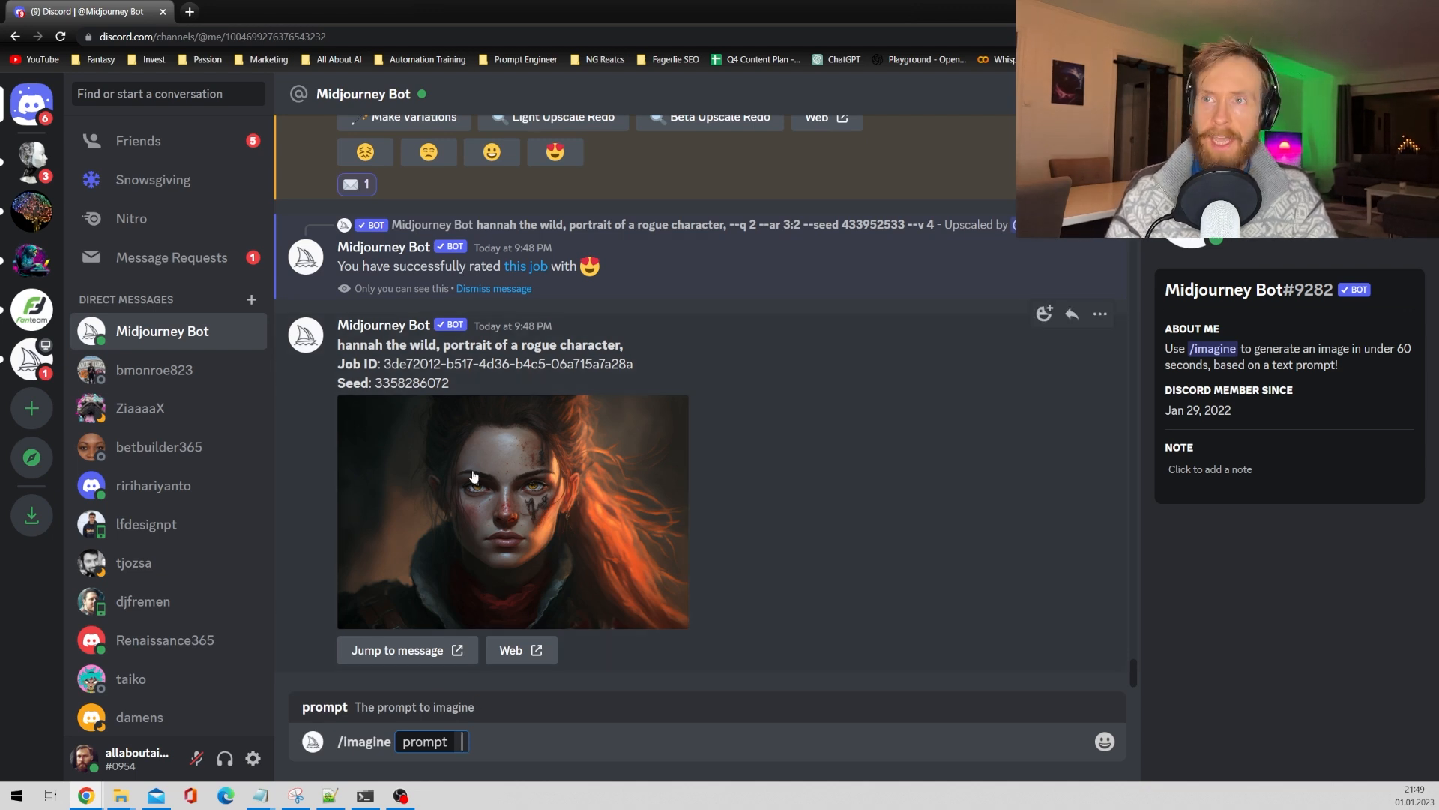
double_click(387, 344)
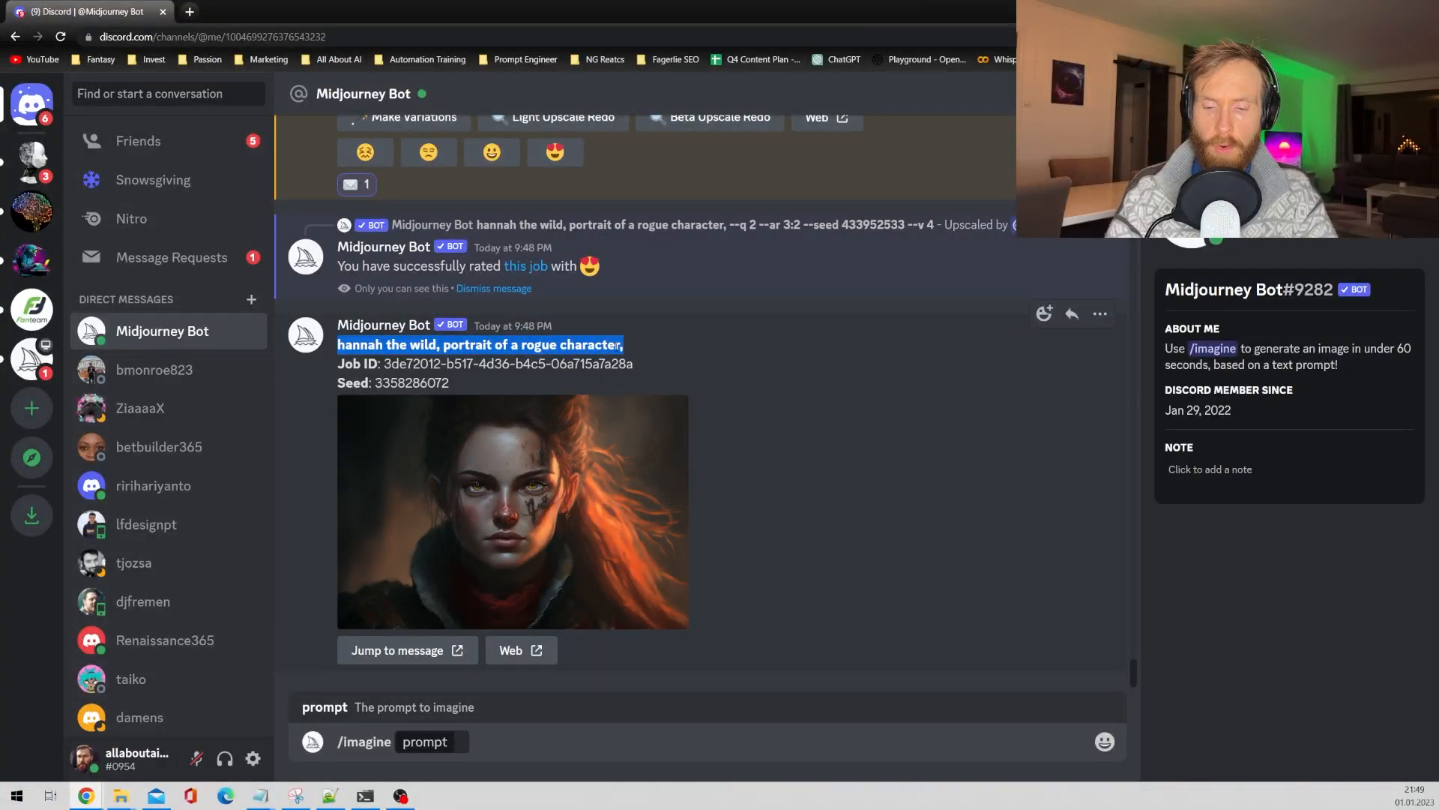
type("hannah the wild, portrait of a rogue character, sitting on")
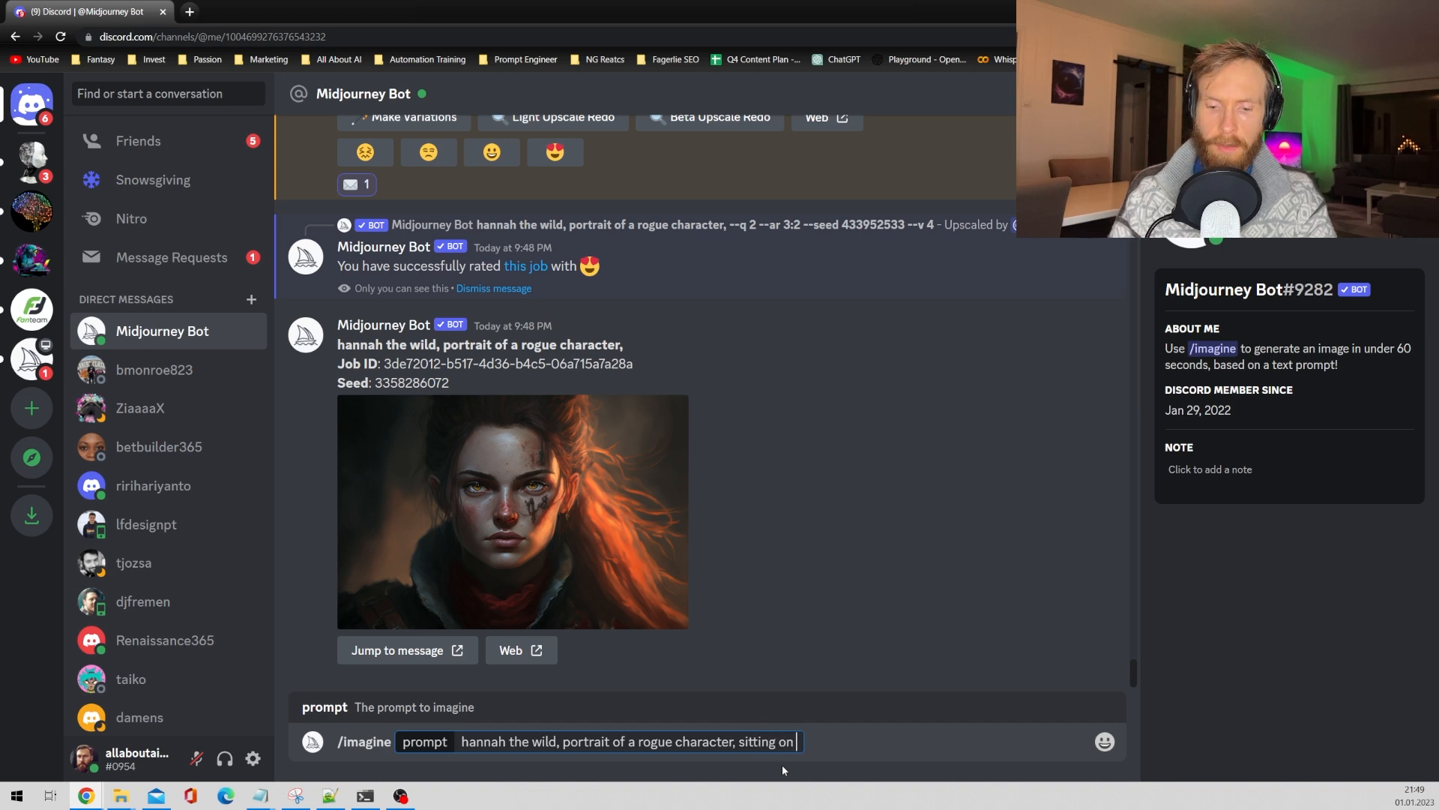
type("a horse, wild")
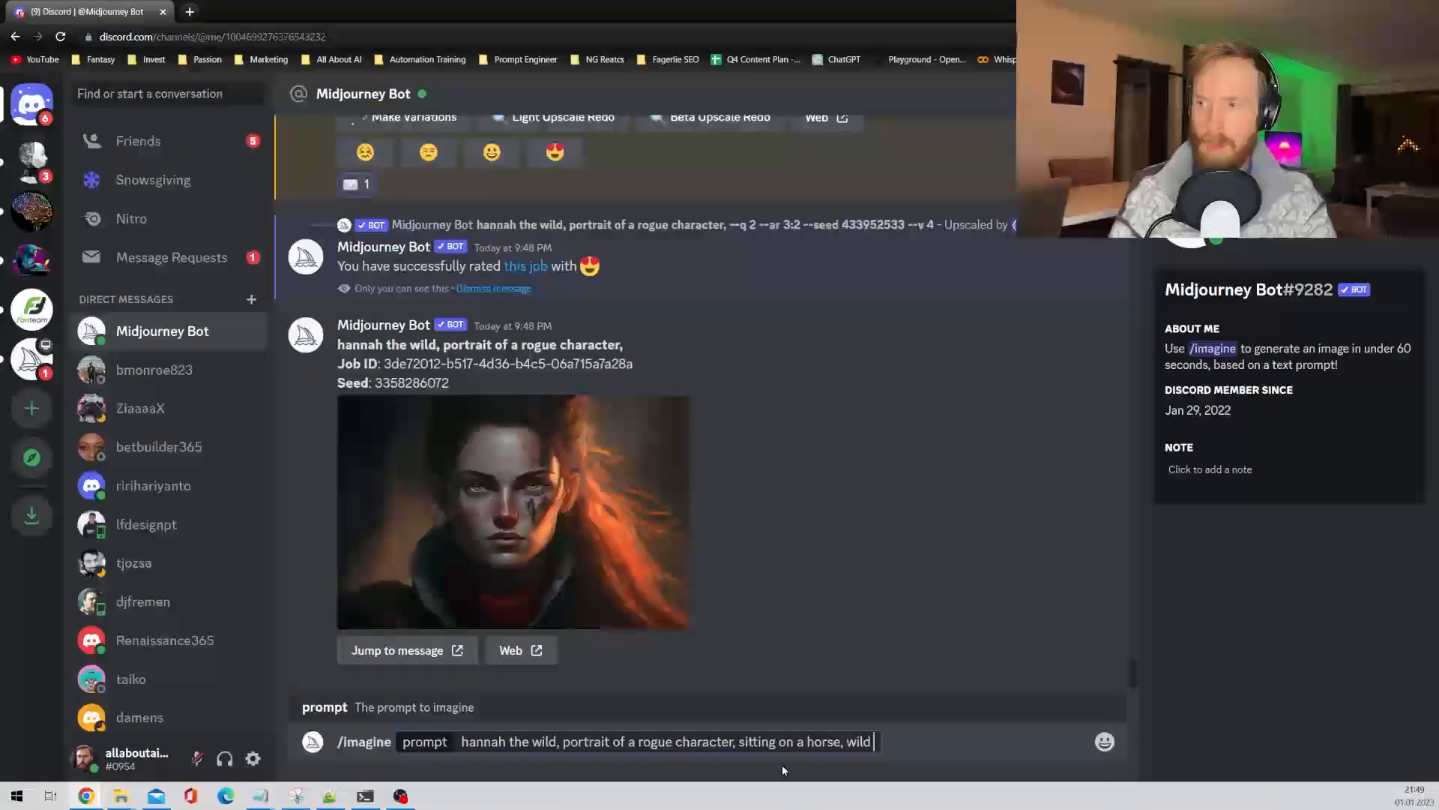
type("west style")
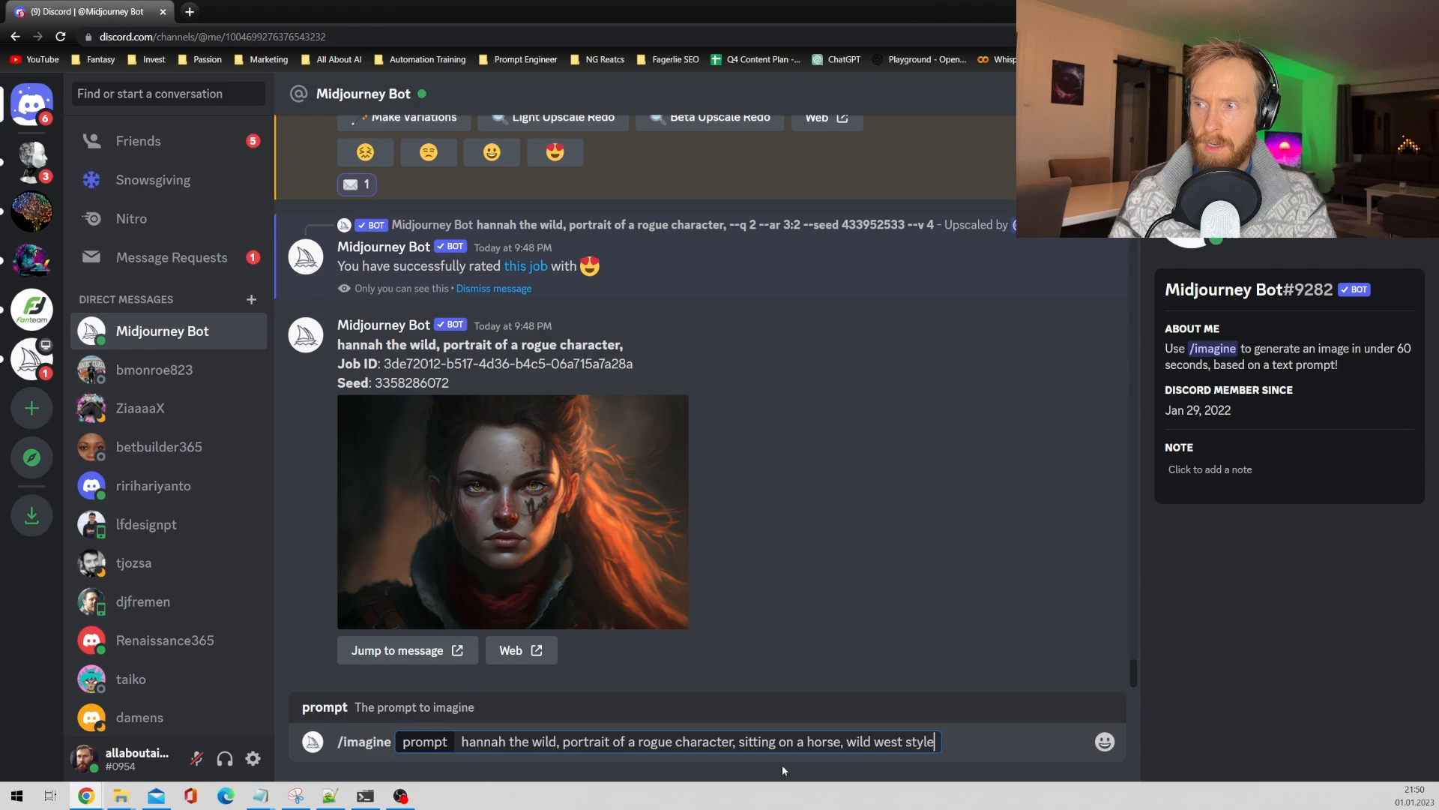
type(", --")
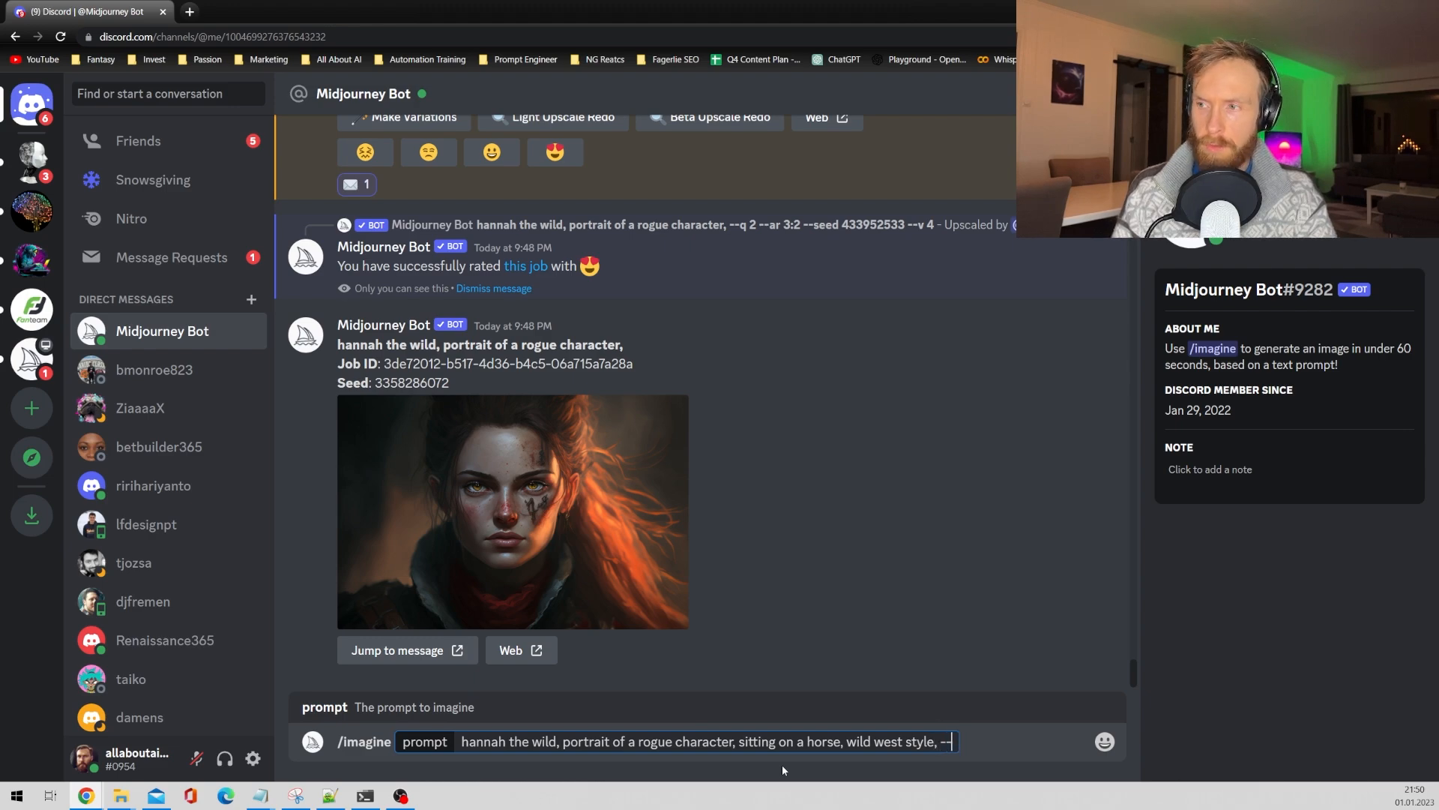
type("q 2 --ar")
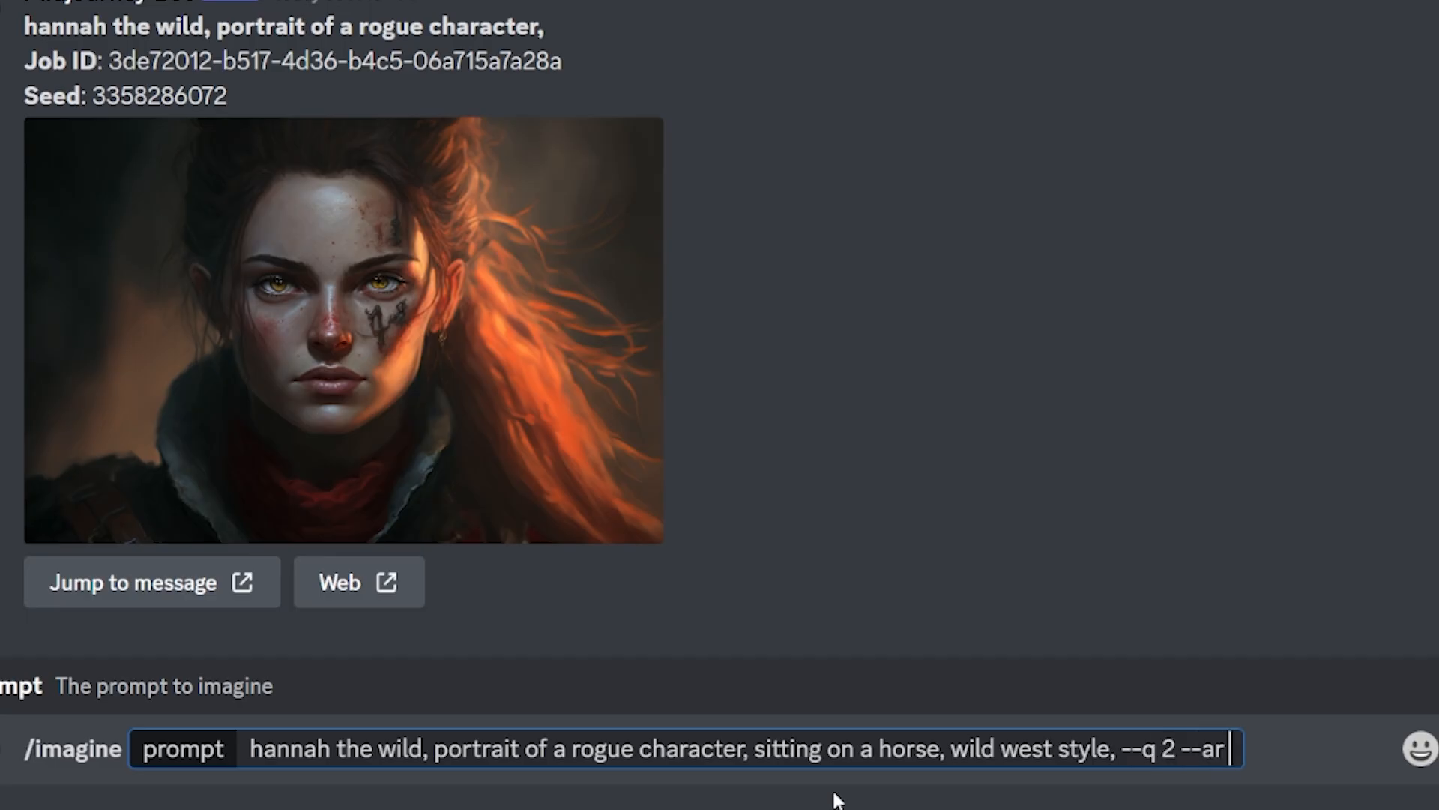
key("Return")
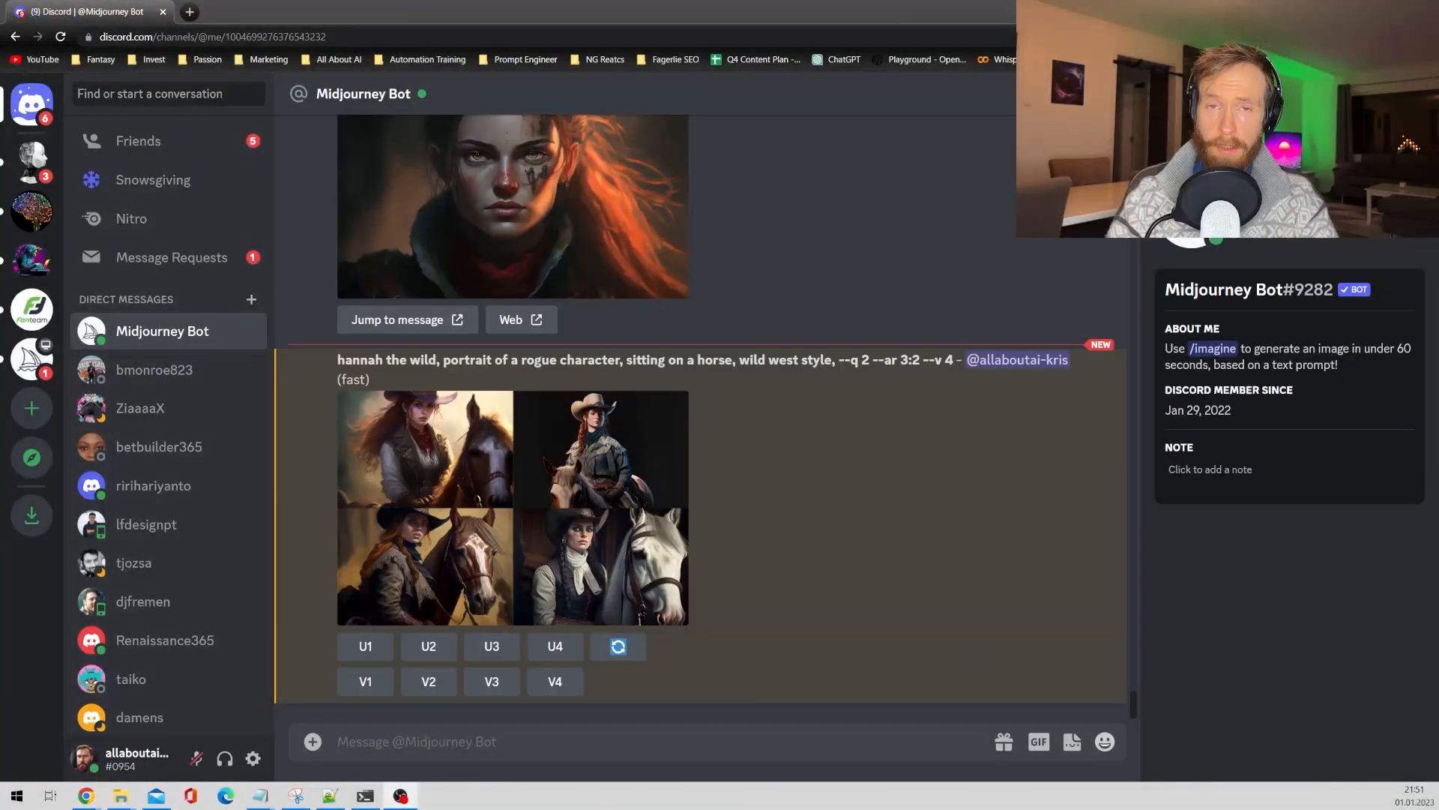
Step: Upscale the first horseback image (U1) and open its original full size
left_click(365, 646)
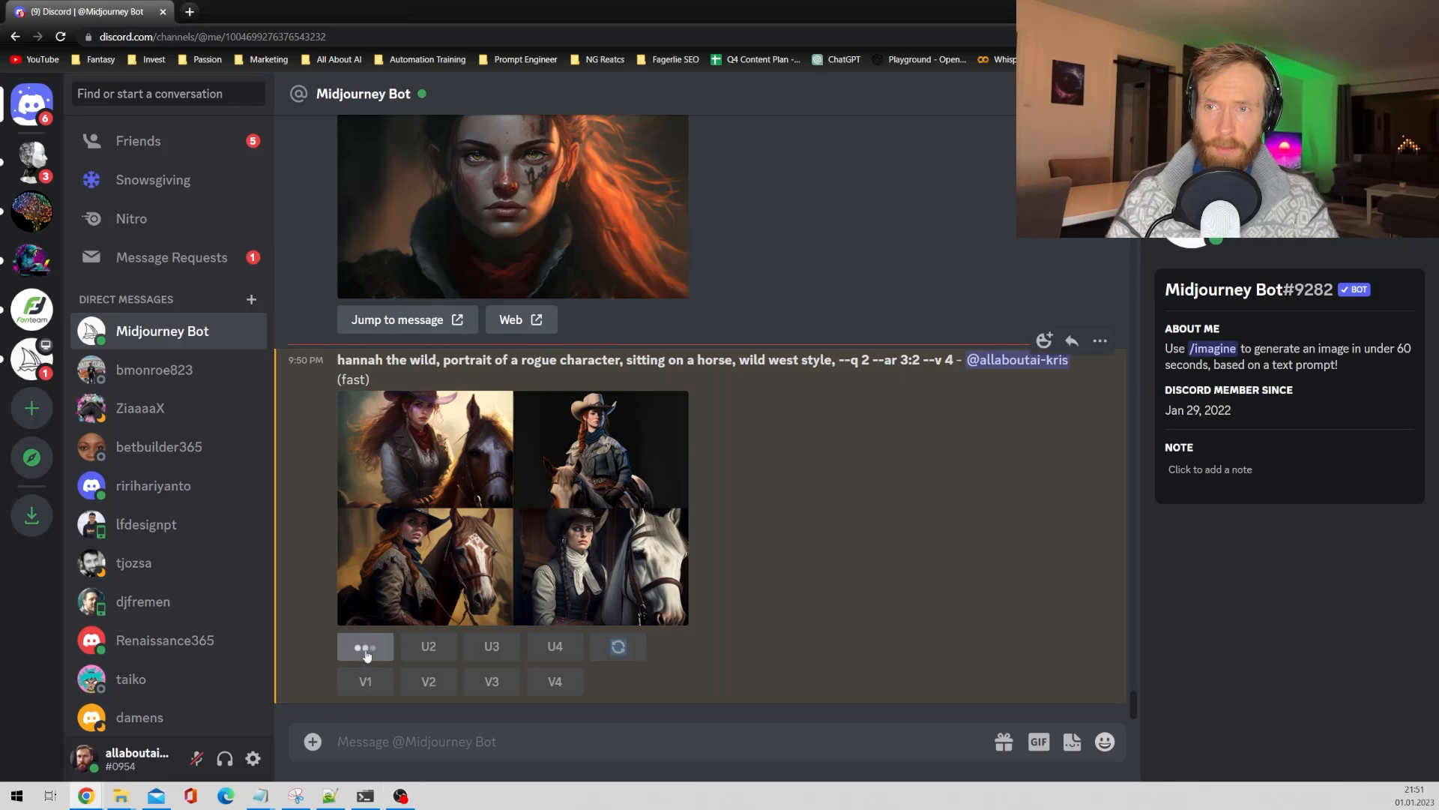
left_click(364, 645)
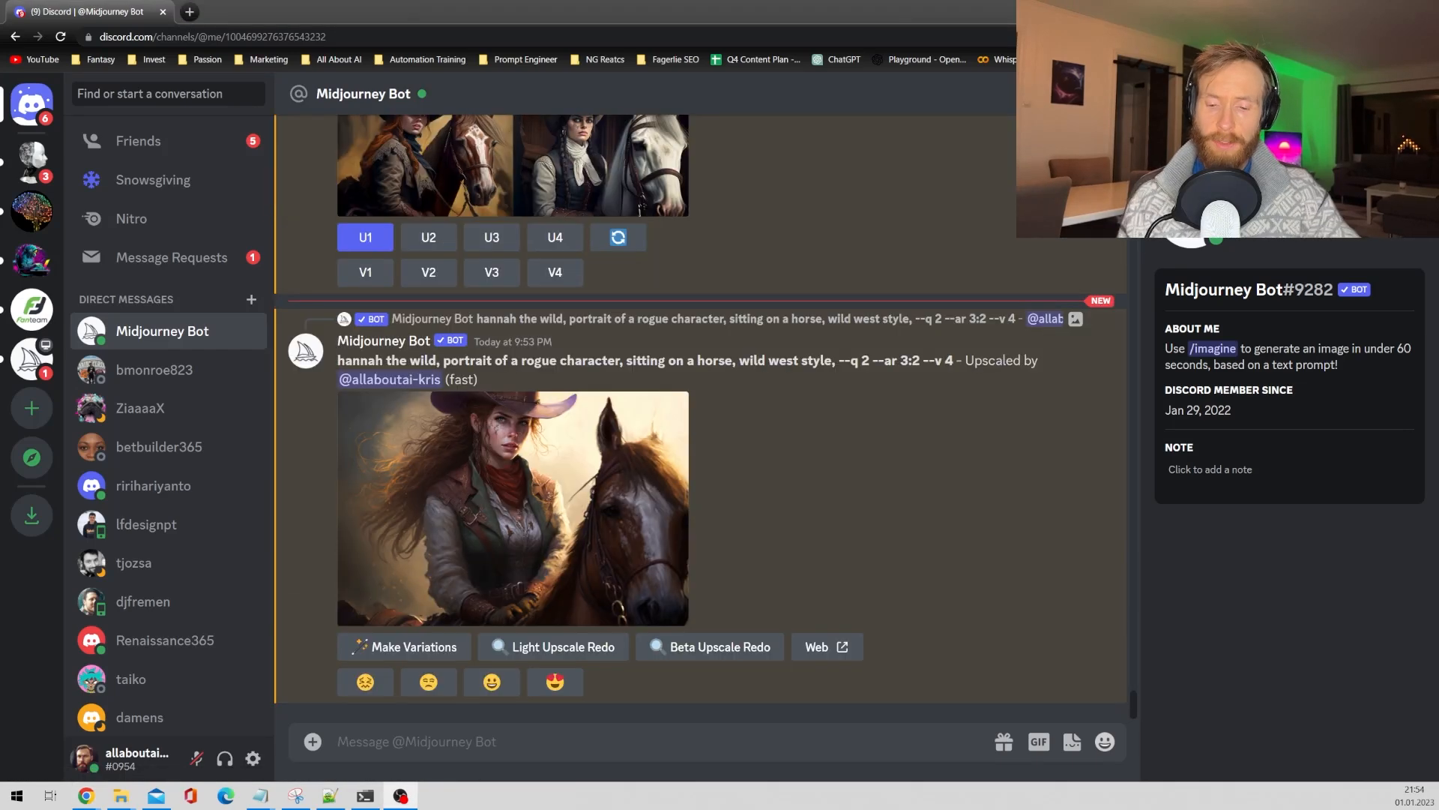
left_click(512, 508)
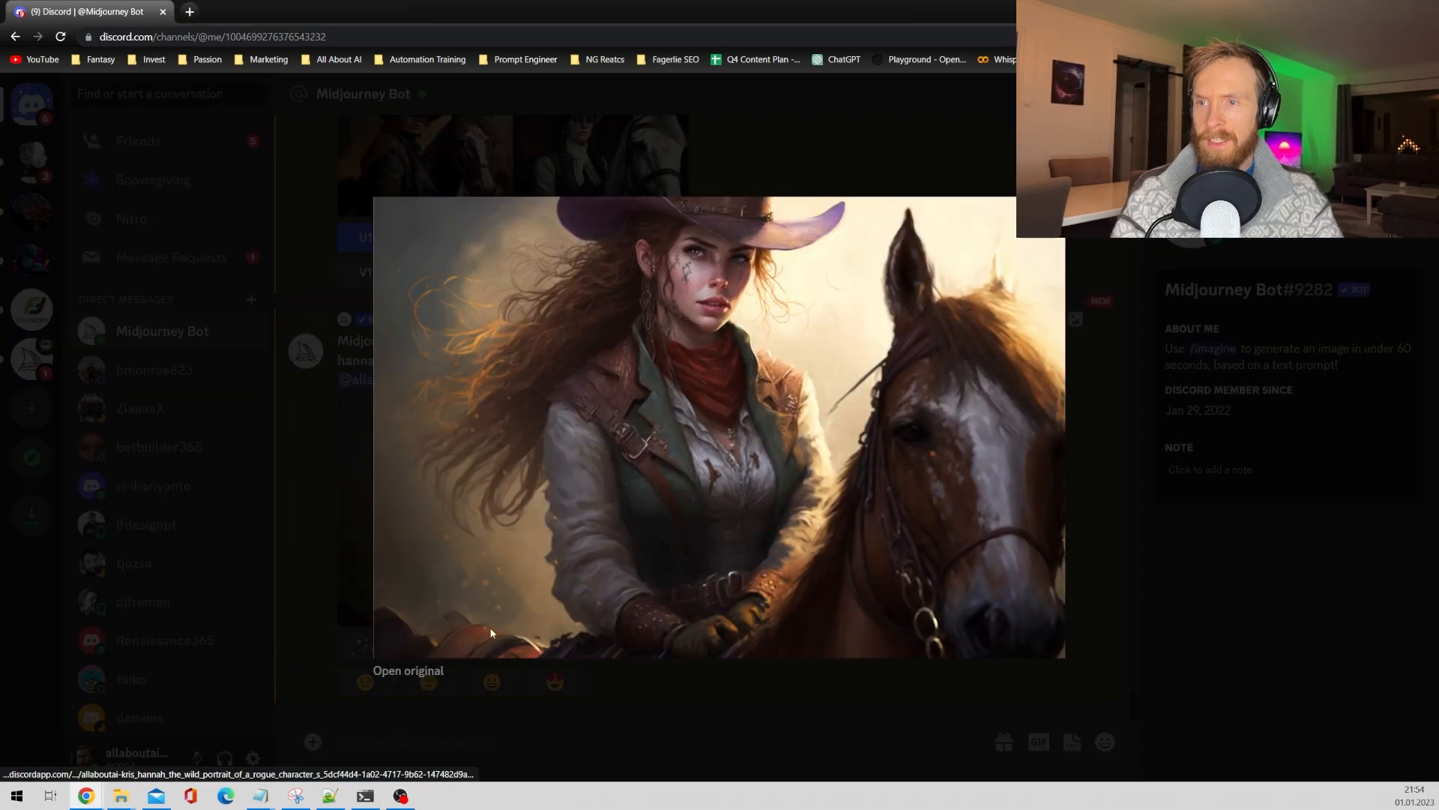
left_click(407, 670)
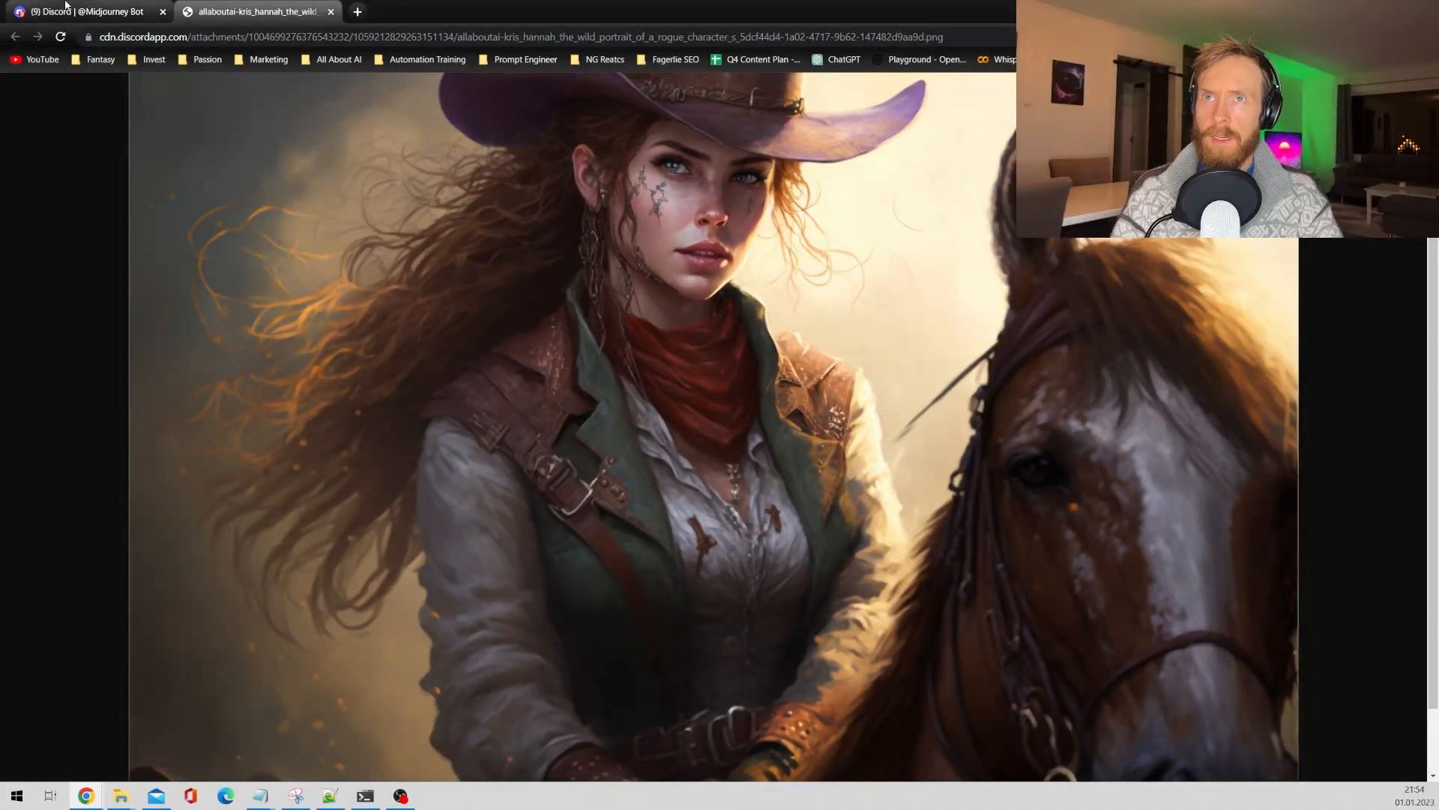
Step: Open the earlier red-haired portrait full size and compare it with the horseback image
left_click(82, 12)
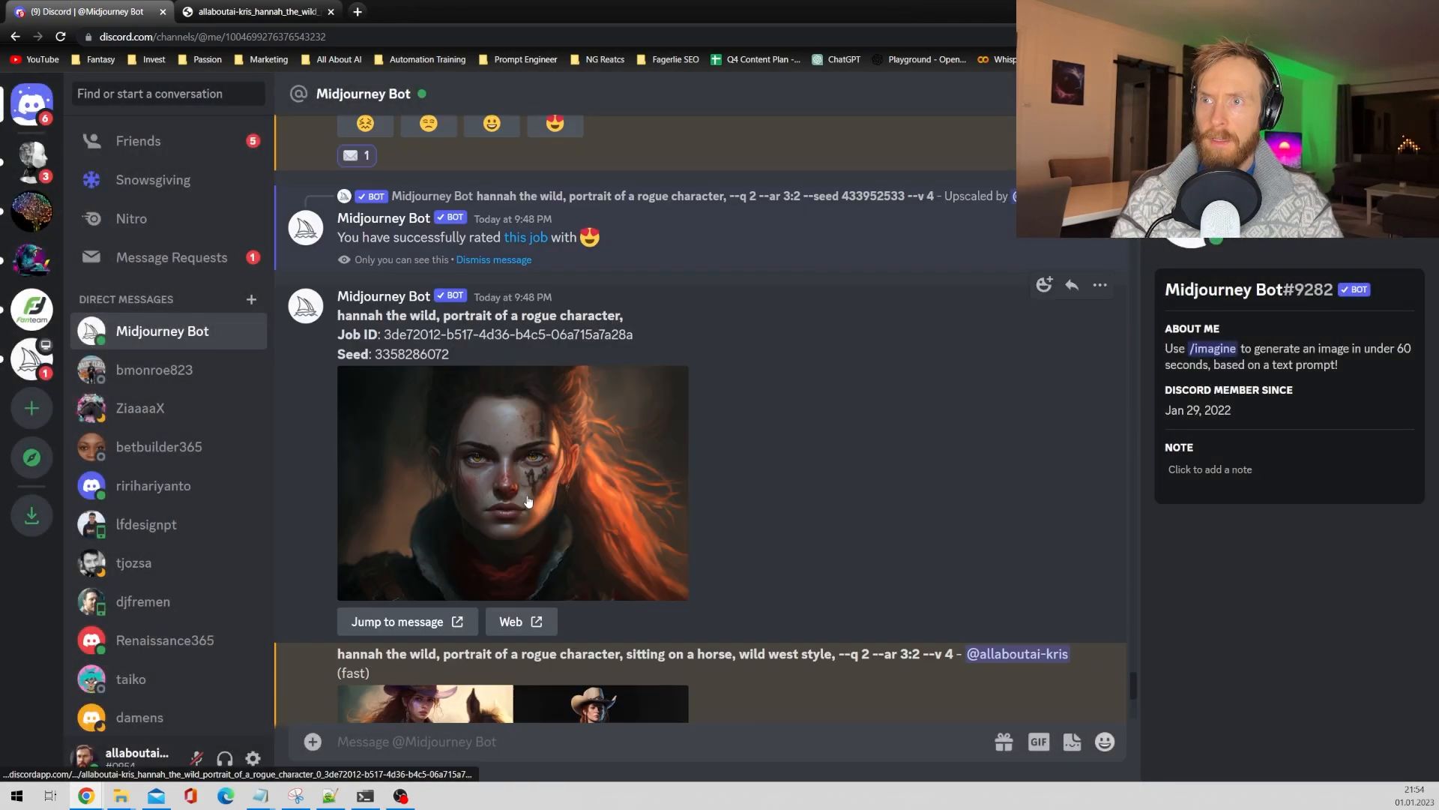
left_click(512, 482)
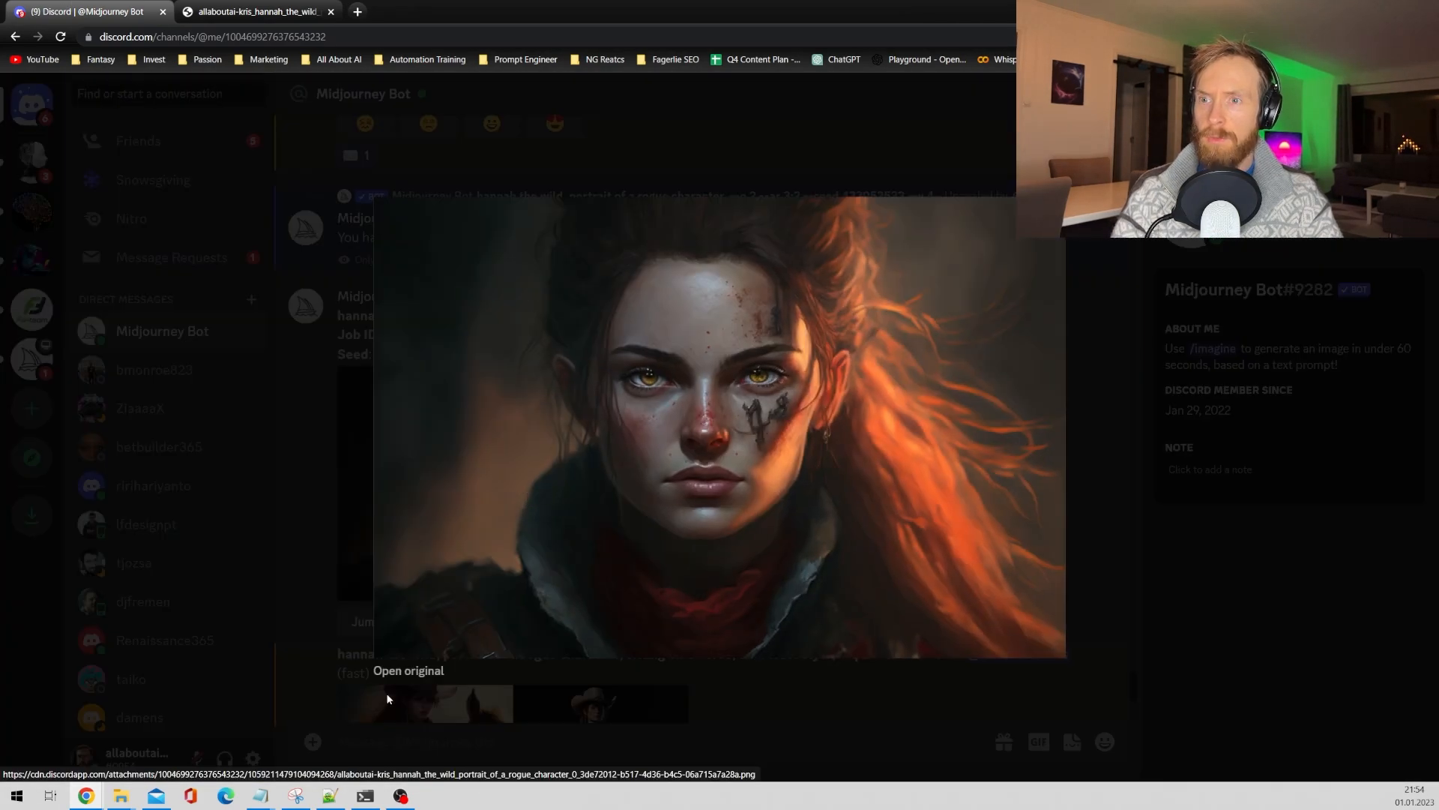
left_click(408, 671)
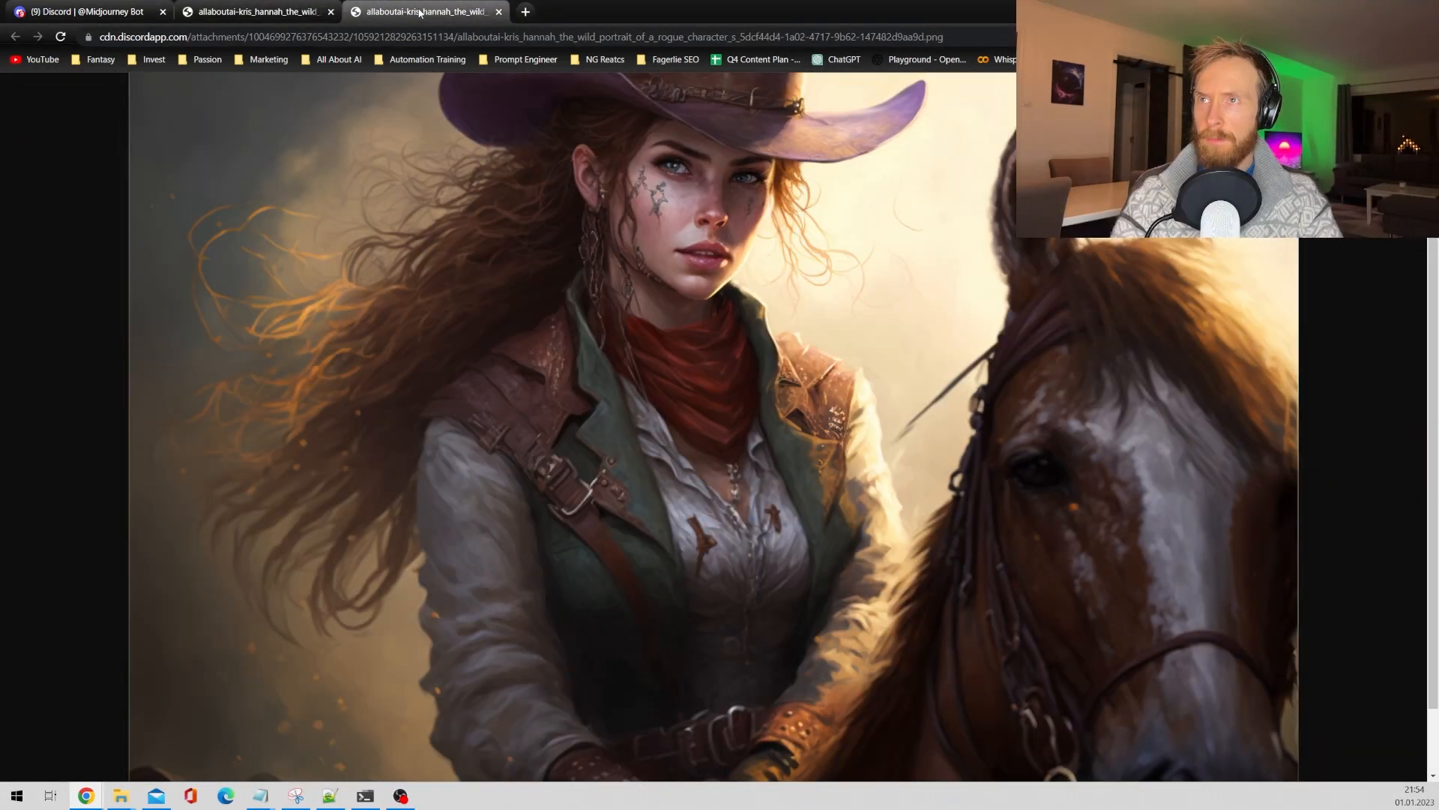
left_click(257, 11)
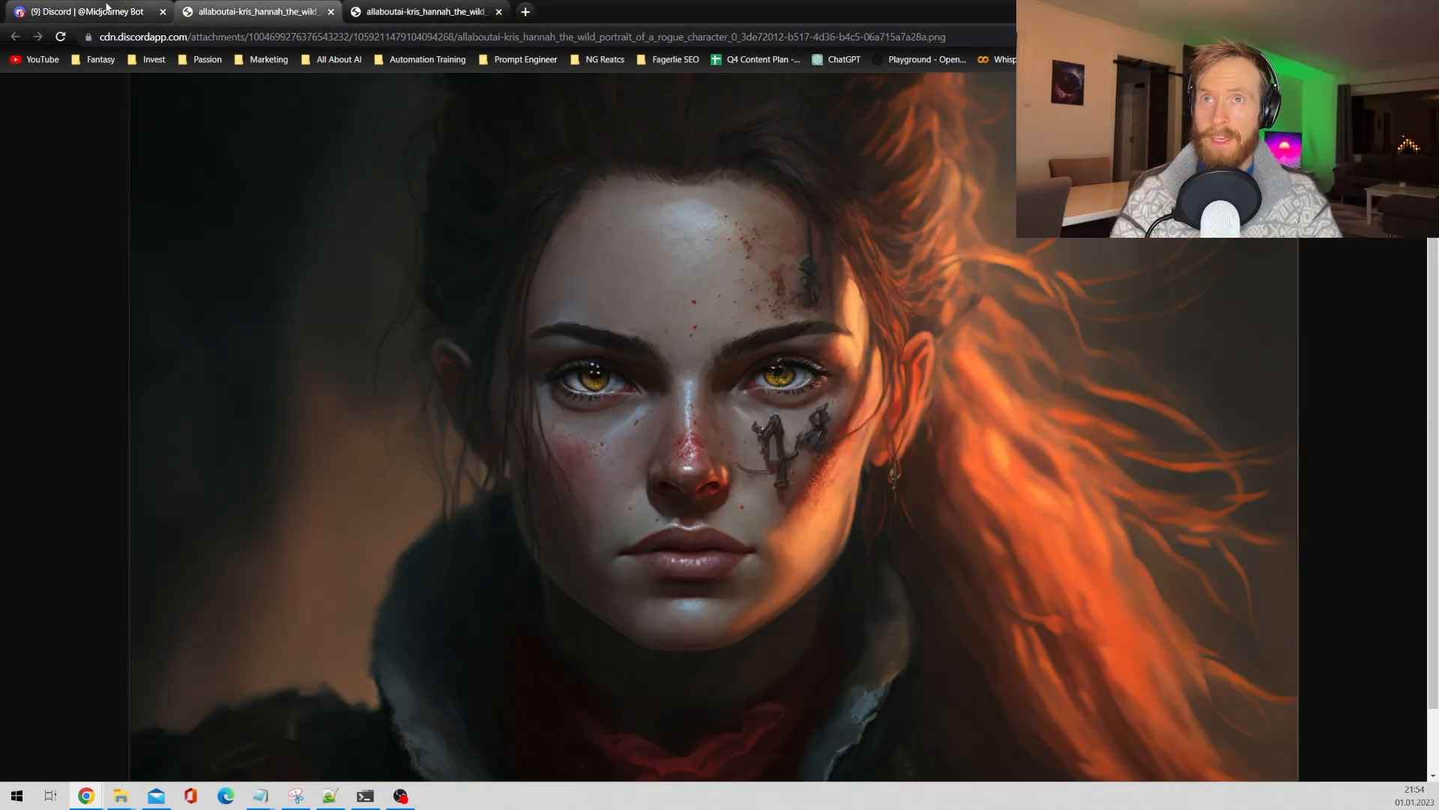
left_click(82, 11)
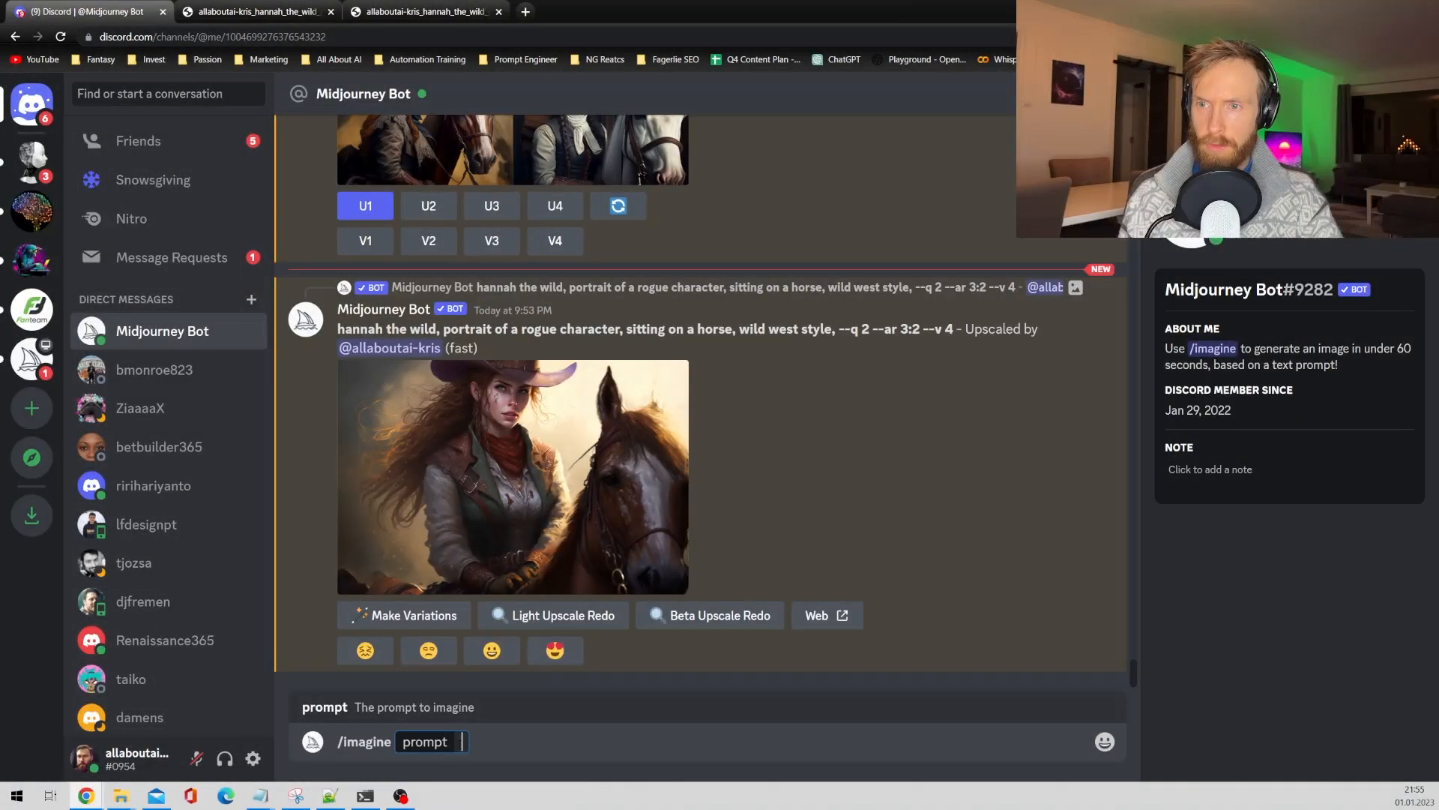
Step: Enter the prompt 'hannah the wild, portrait of a rogue character, cyberpunk, laser dagger, --q 2'
type("hannah the wild, portait of a rouge character")
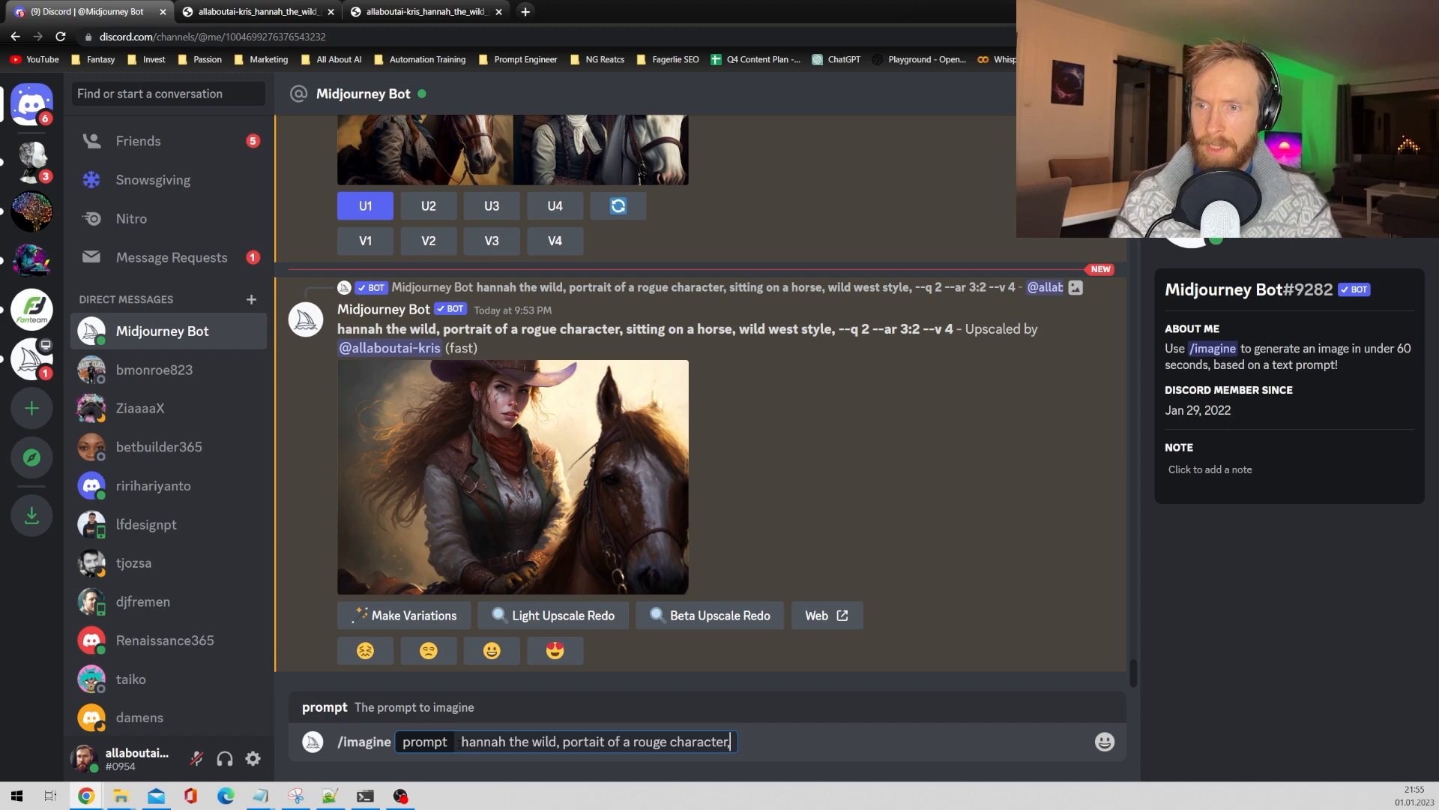
type(", cyberpu")
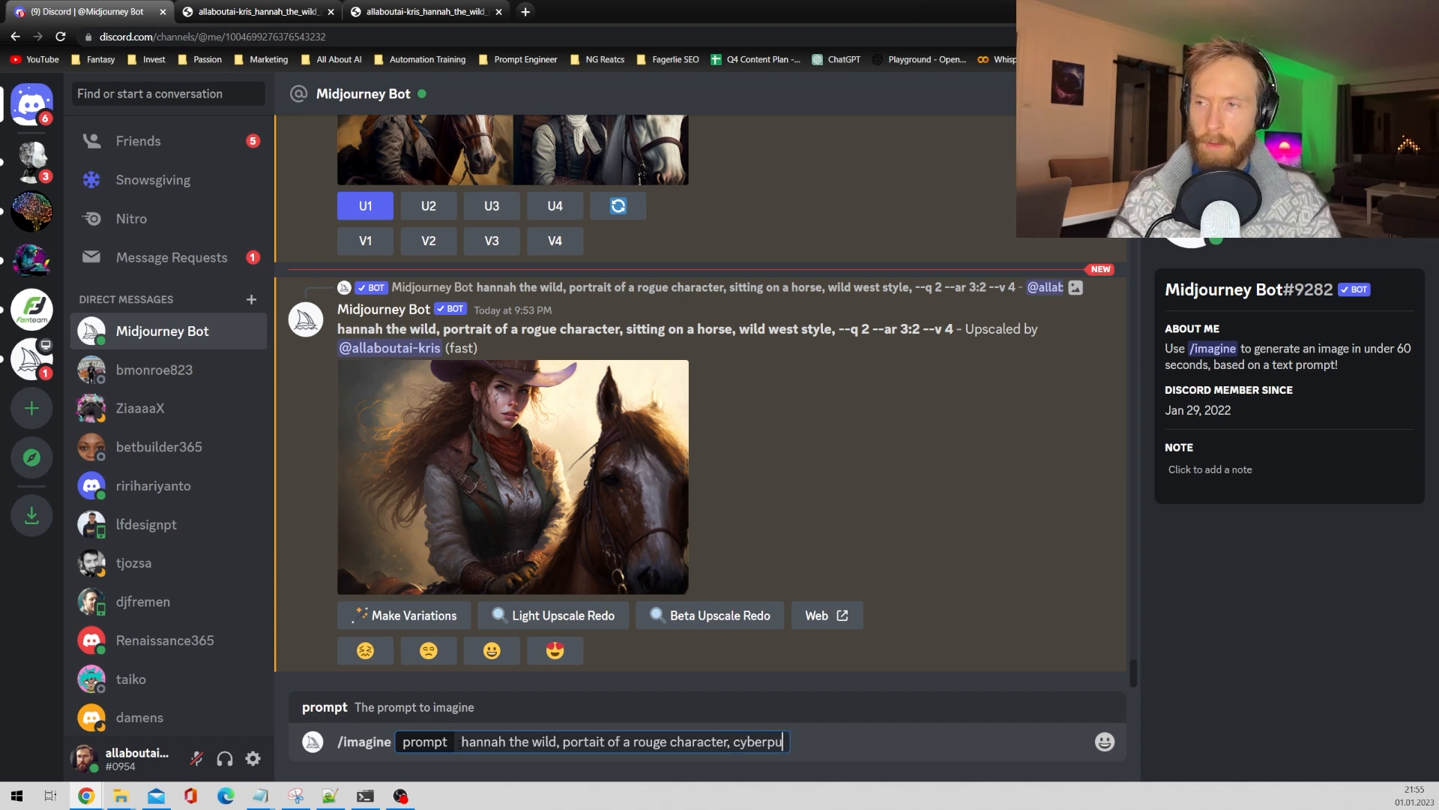
type("nk, laser")
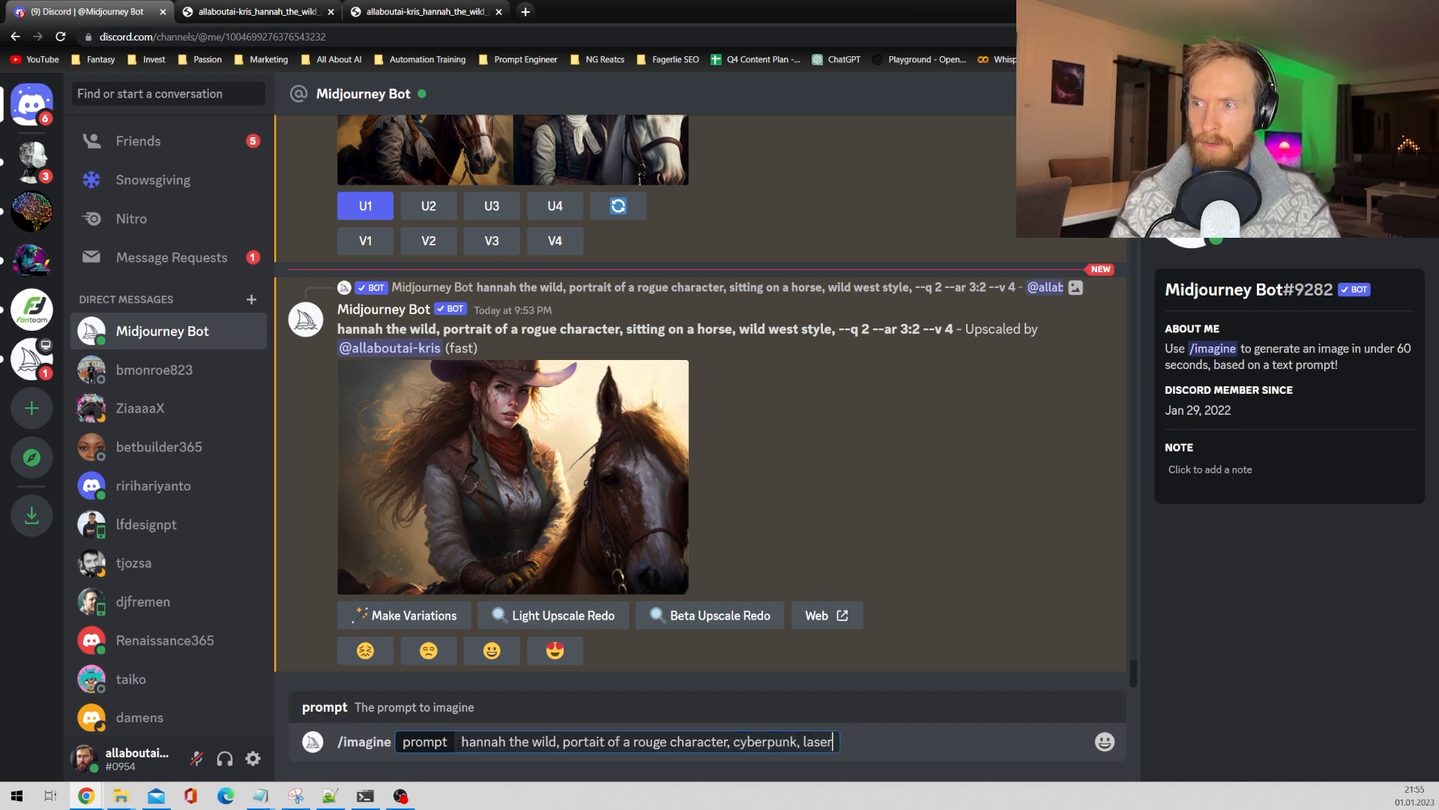
type("dagger, --q")
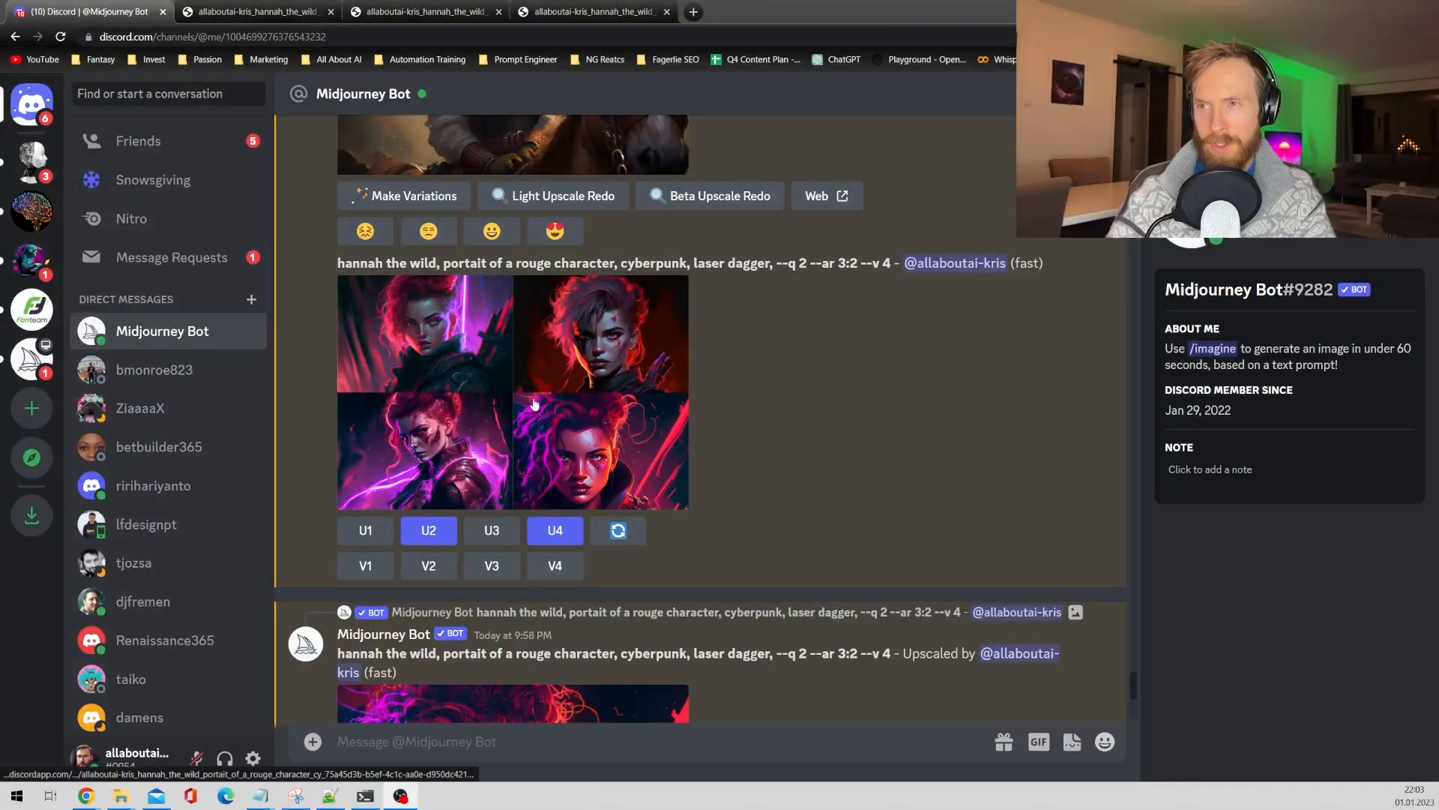
Step: View the upscaled cyberpunk Hannah portrait in its full-size tab, then return to Discord
left_click(257, 12)
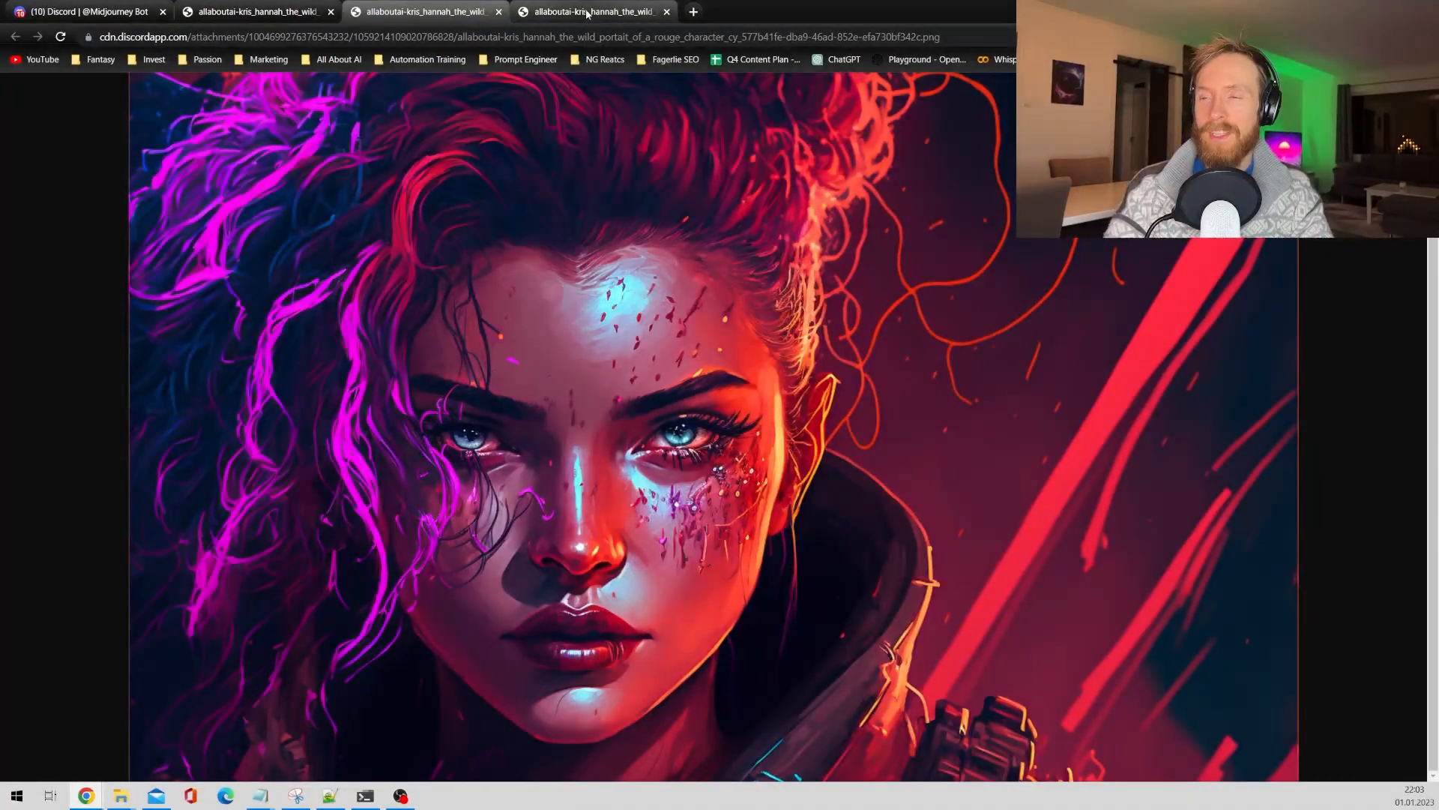
left_click(593, 11)
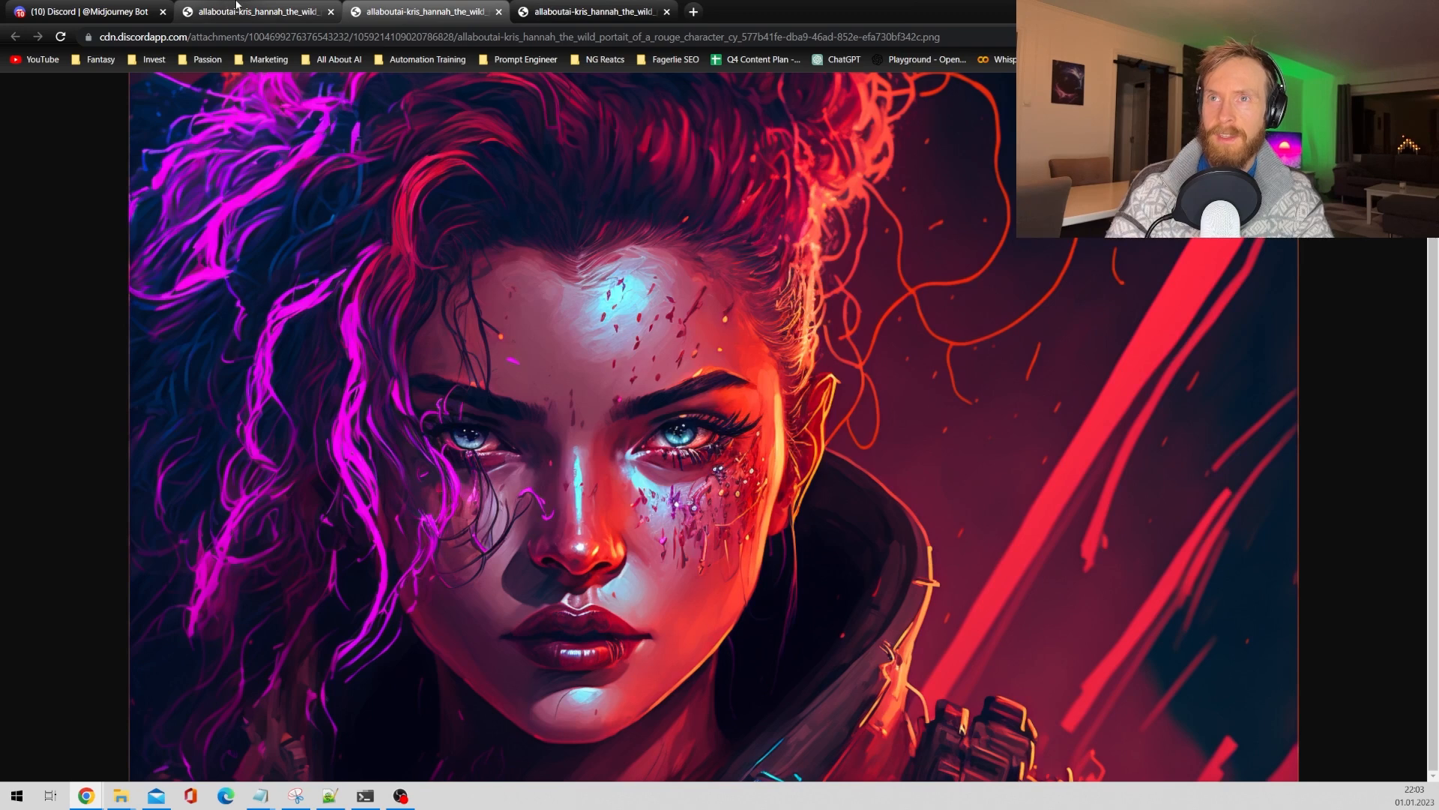
left_click(87, 12)
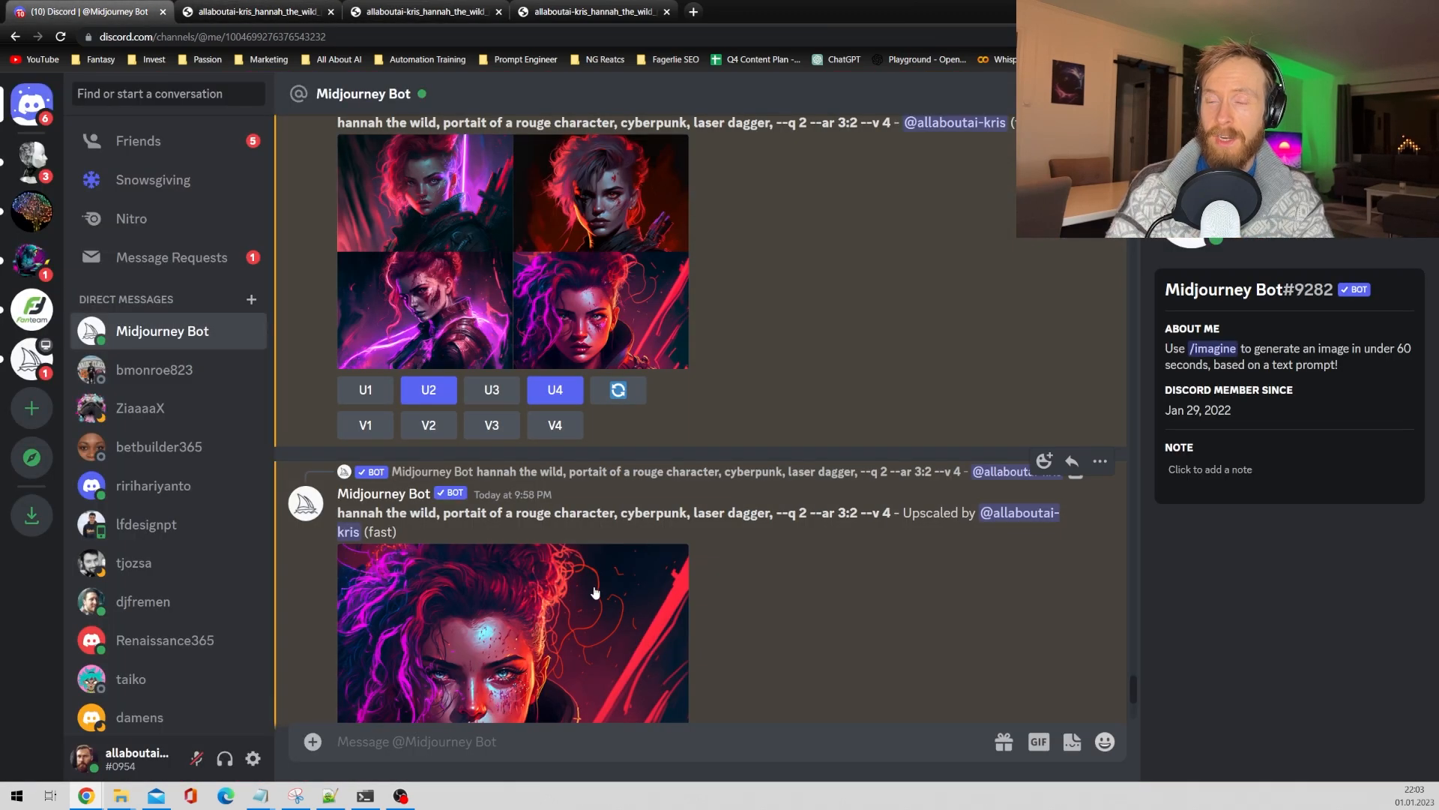